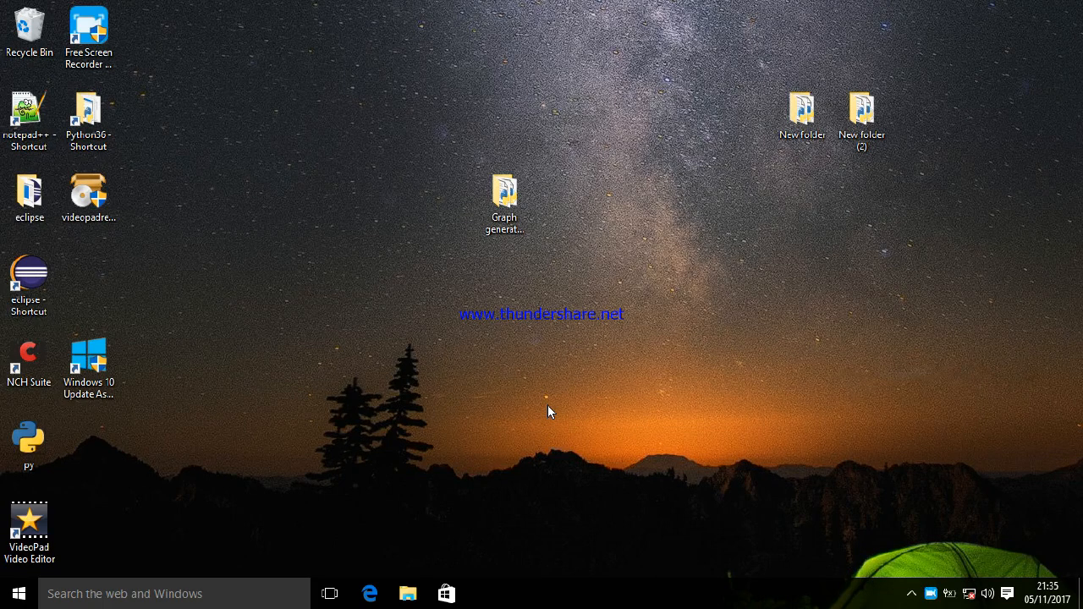
Reach the Python36 installation folder and its Scripts folder from the project folder
click(503, 195)
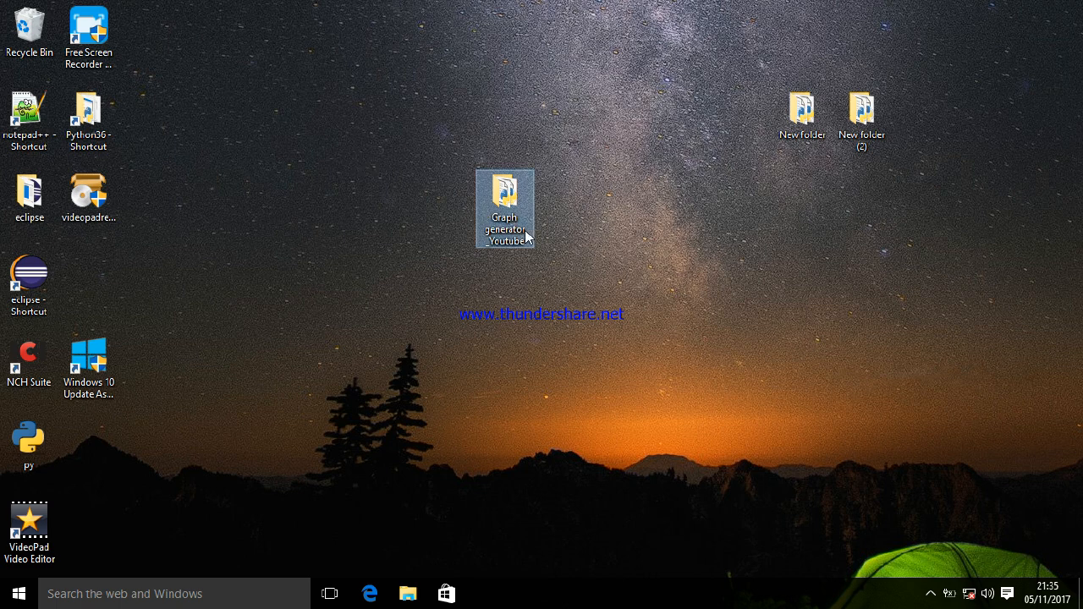
mouse_move(508, 231)
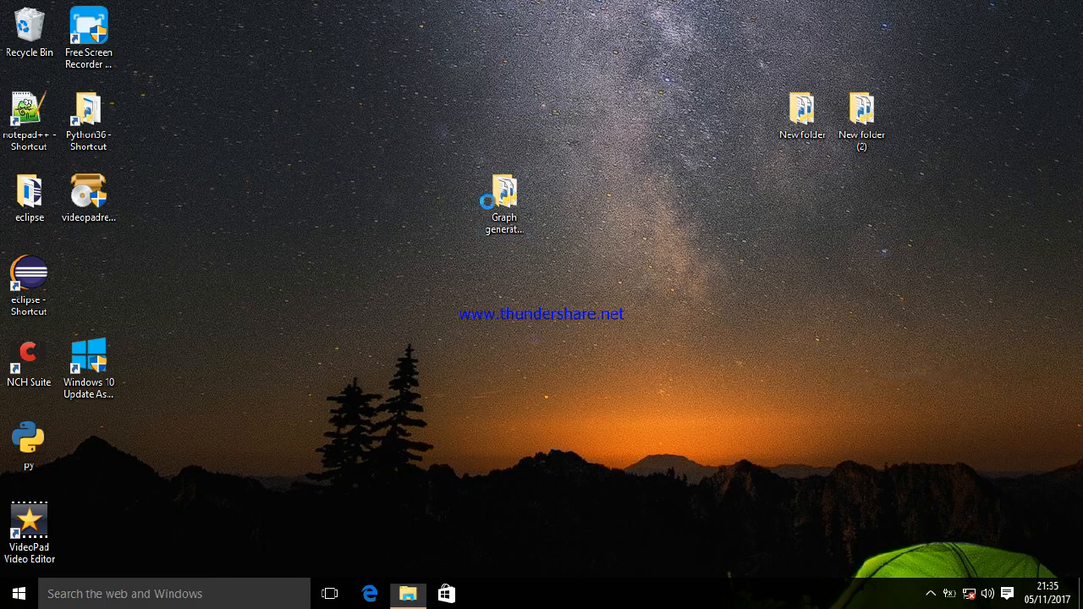
double_click(502, 195)
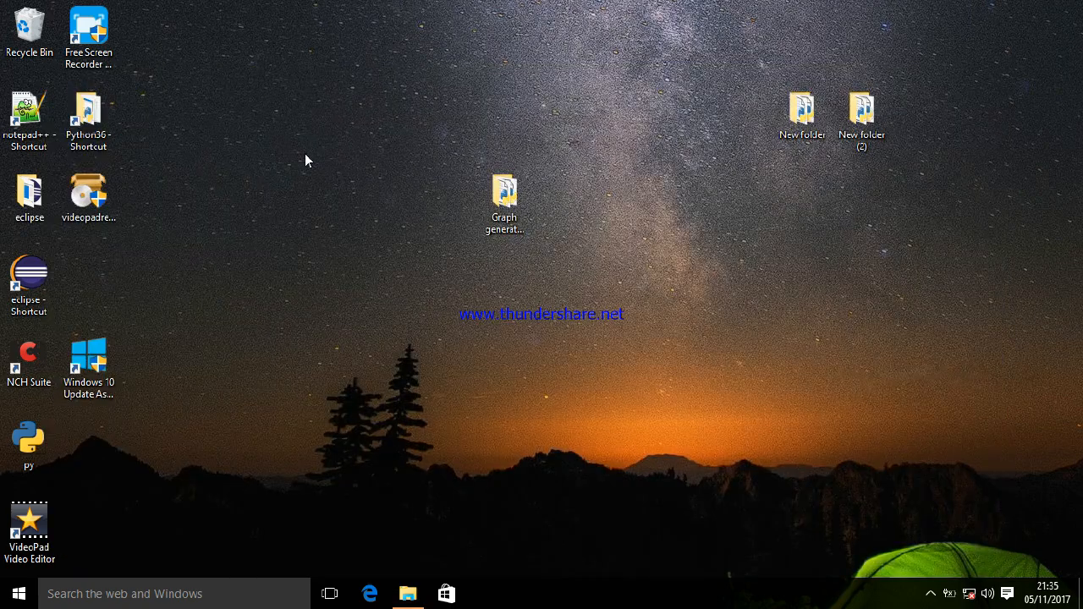
double_click(88, 110)
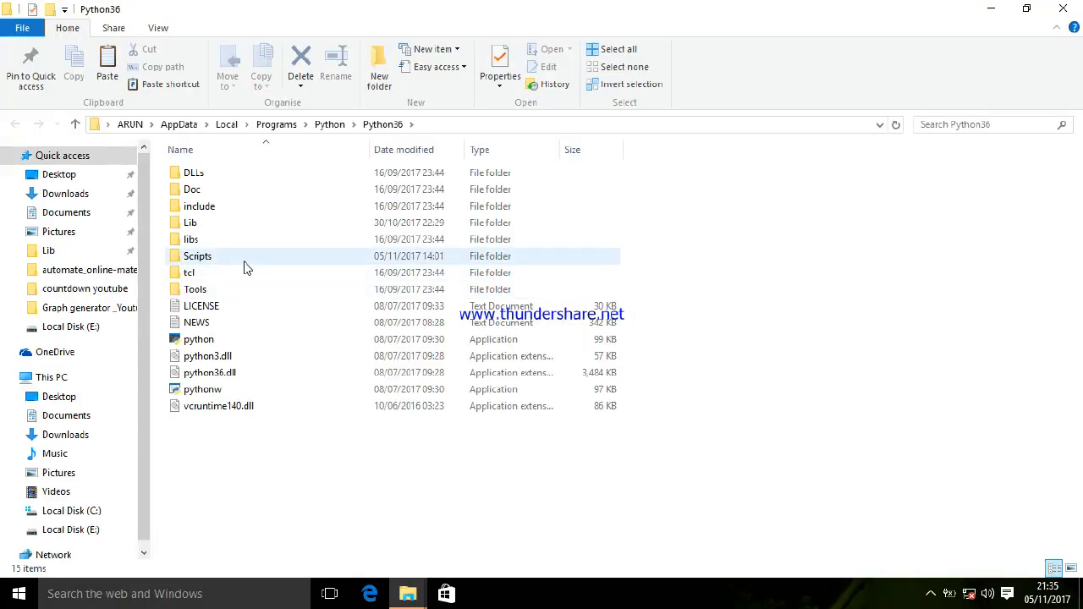
click(197, 256)
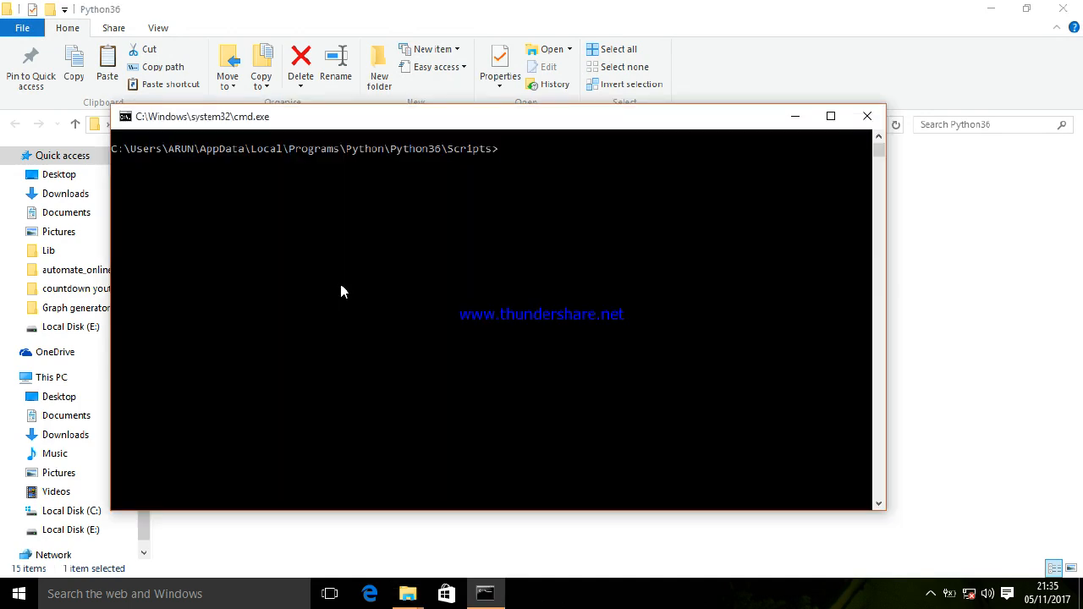
Enter 'pip3.6 install matplotlib' at the prompt, then close the console window
text(pip)
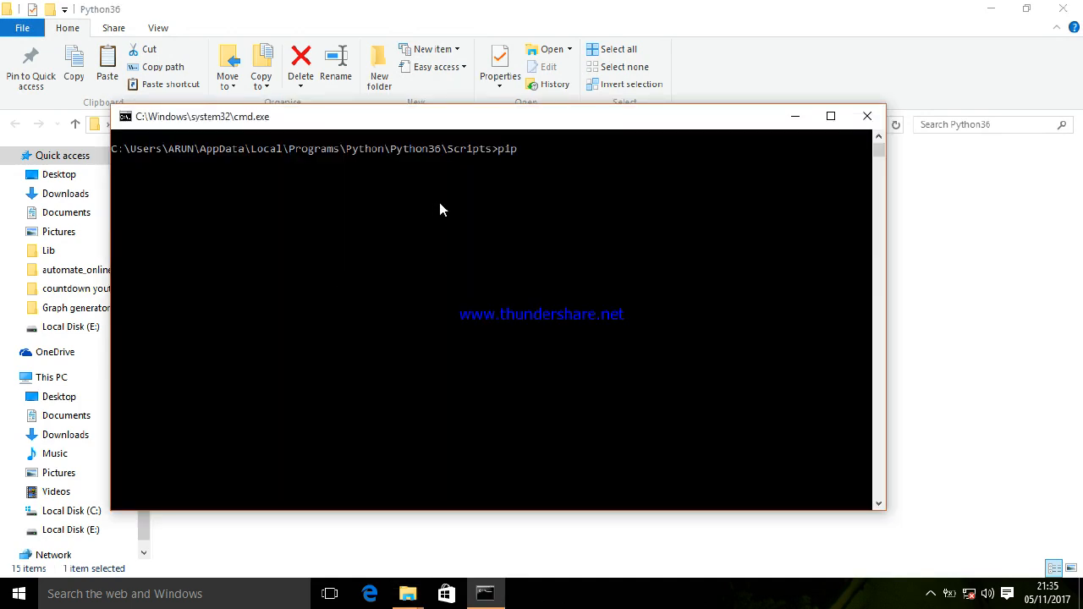
text(3.6 ma)
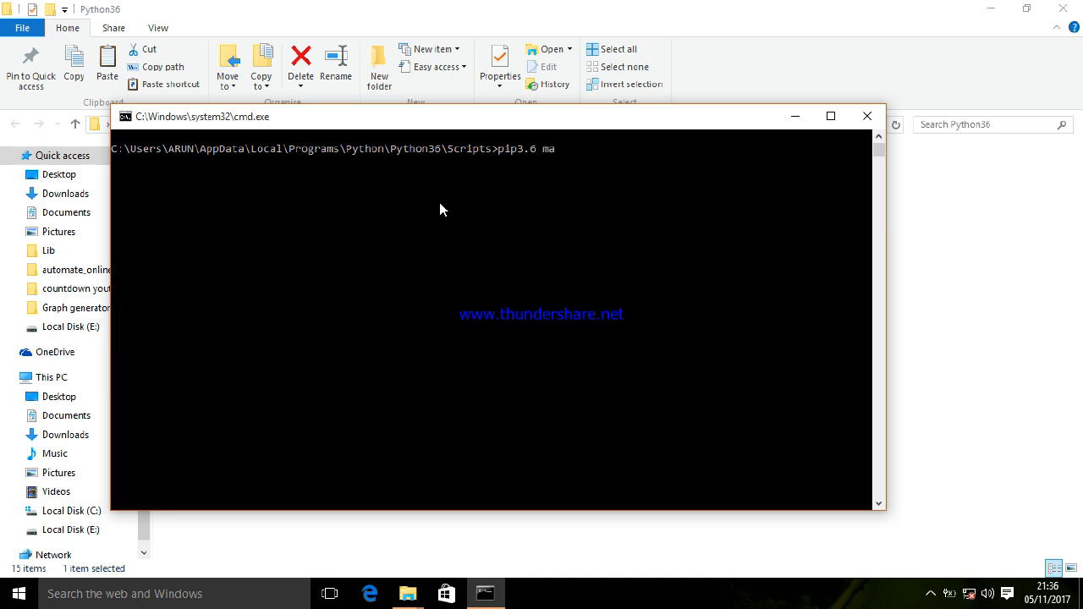
text(t)
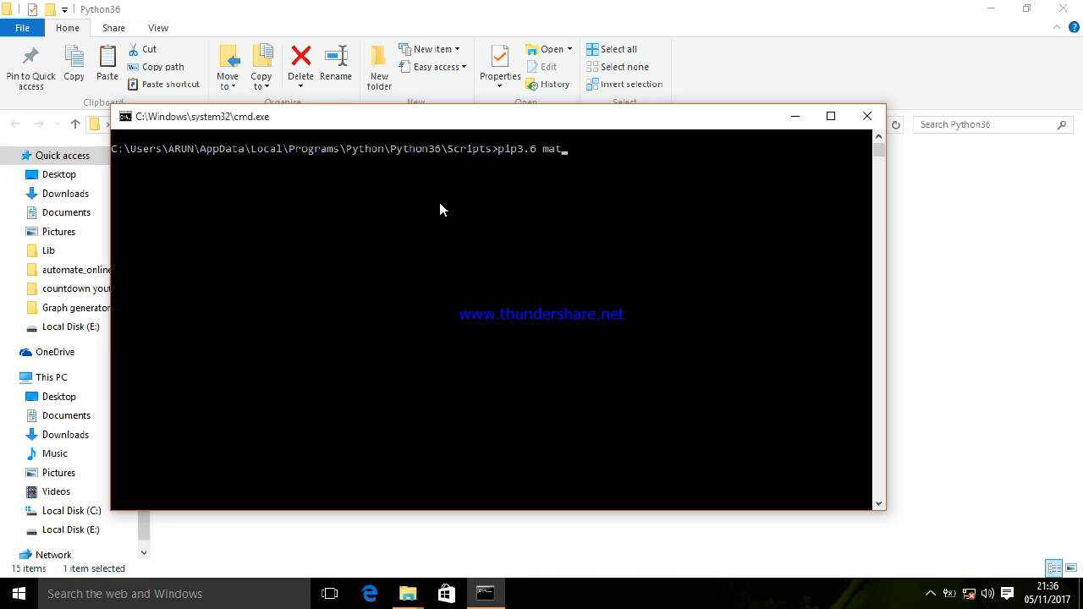
text(plo)
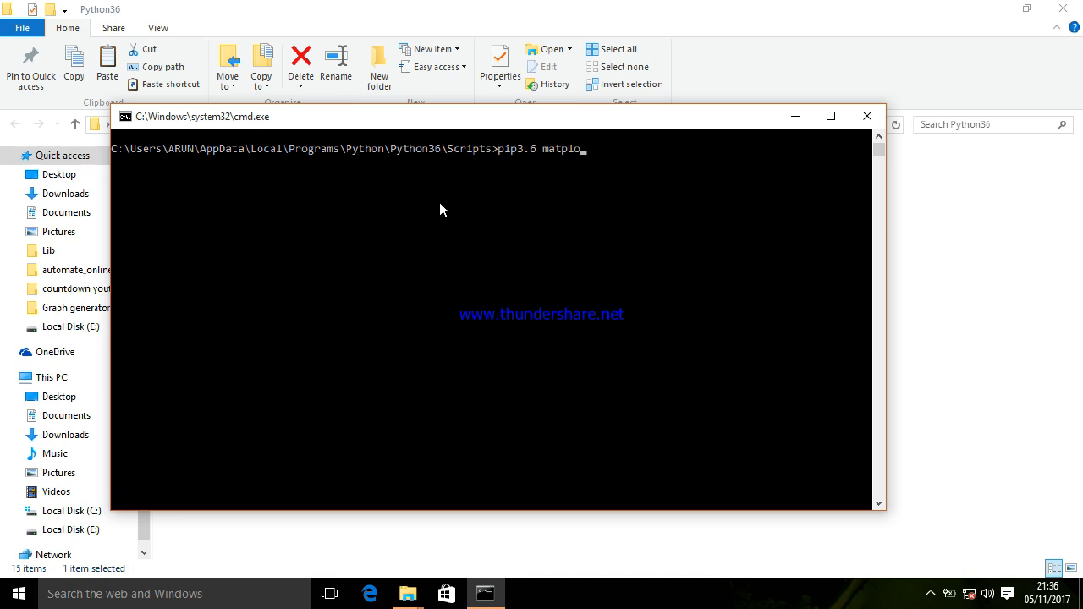
key(Backspace)
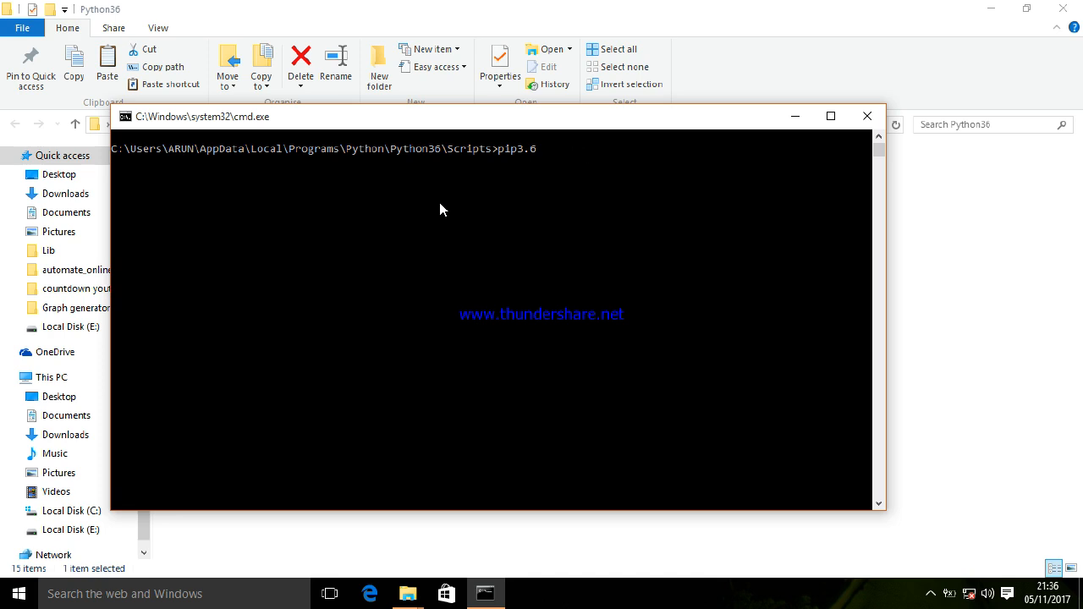
text(install m)
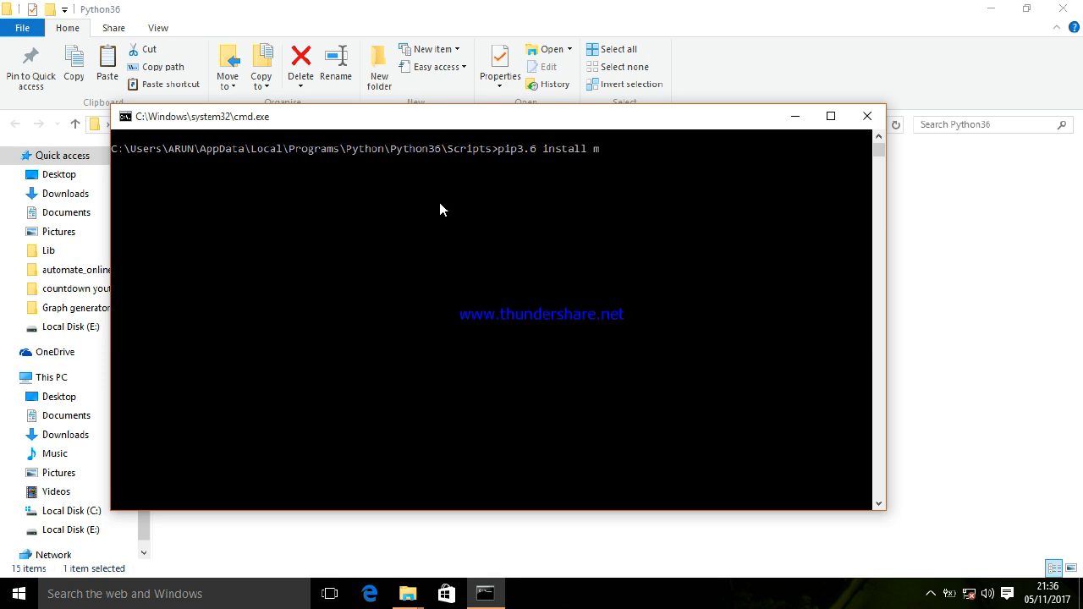
text(a)
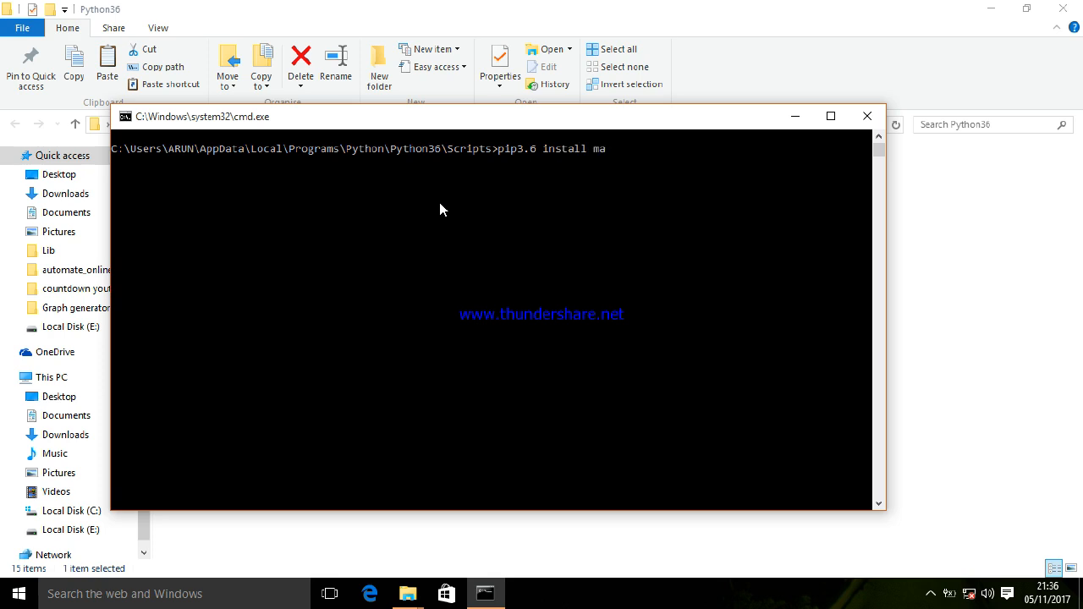
text(tplot)
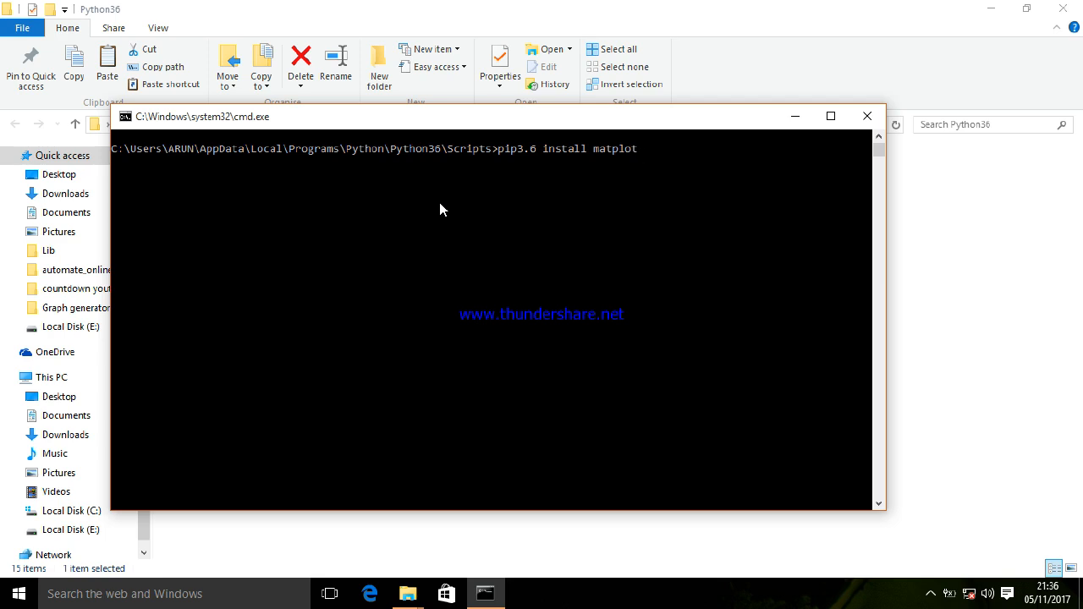
text(lib)
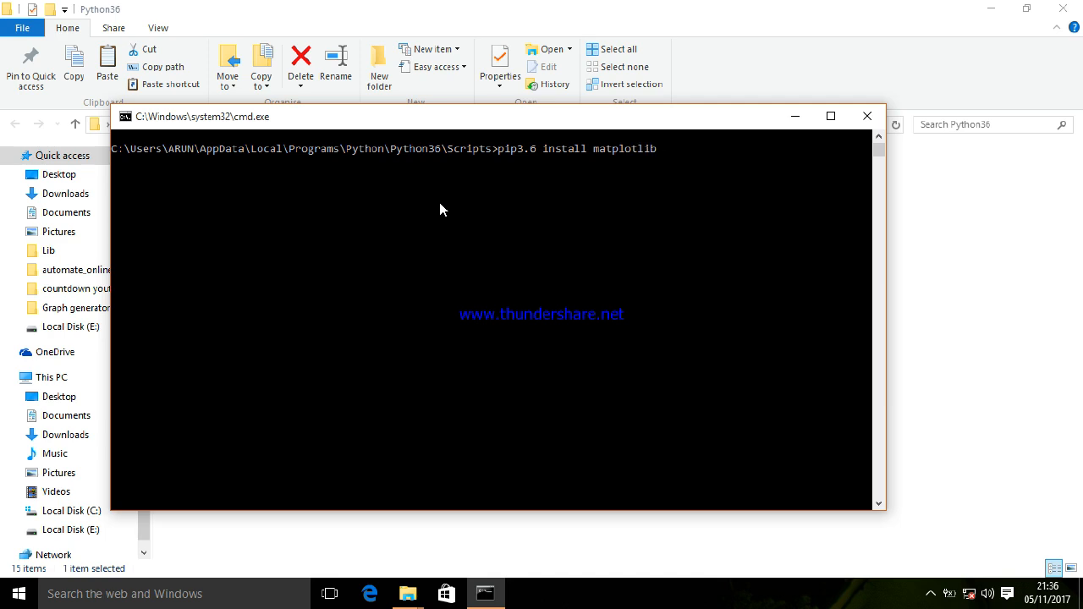
mouse_move(866, 116)
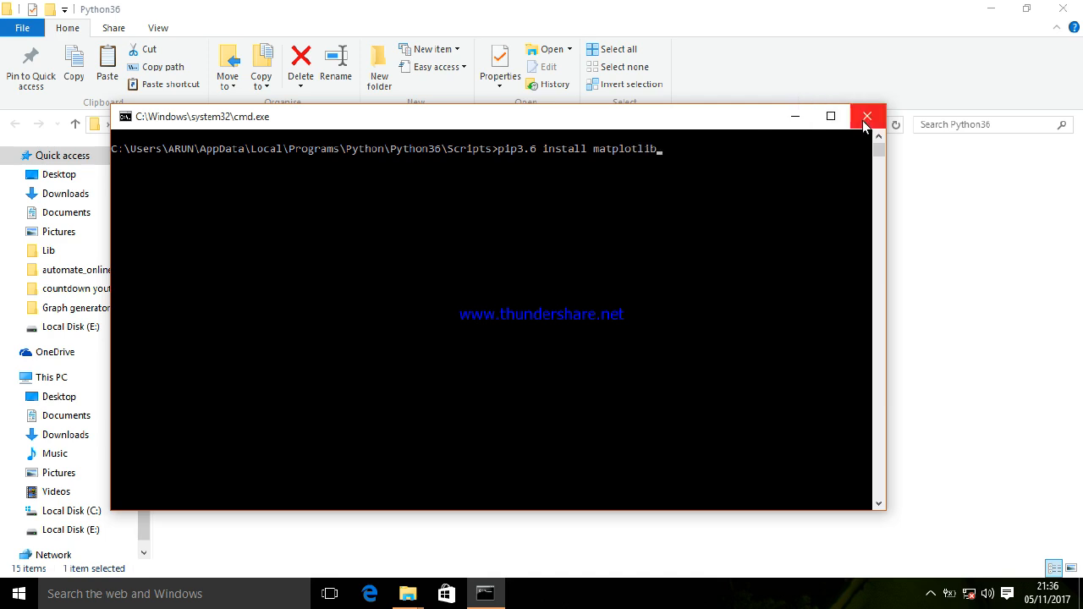
click(866, 116)
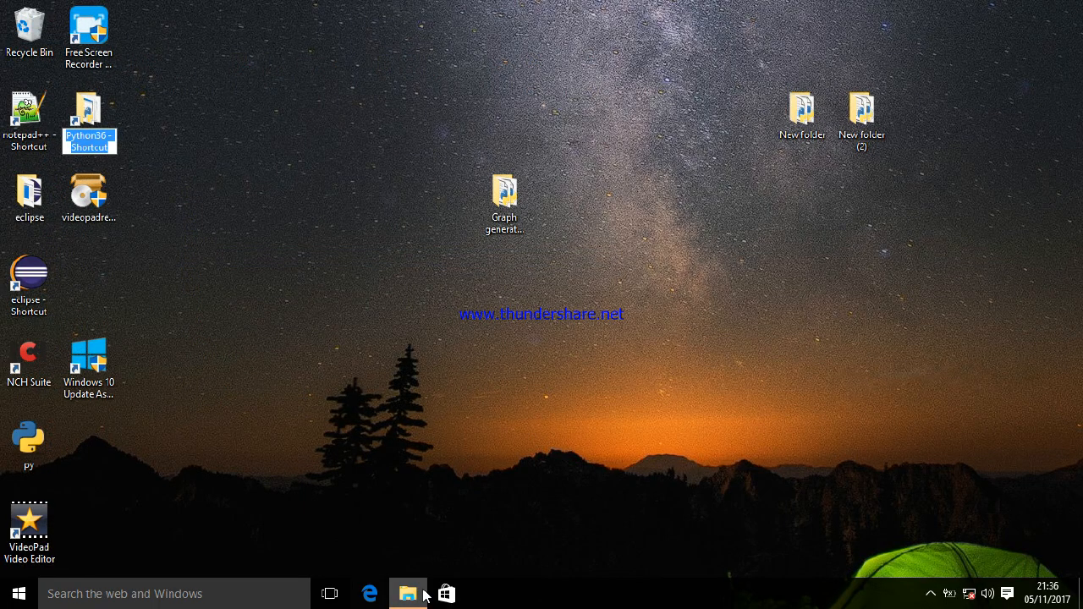
Return to the Graph generator _Youtube folder, view the matplotinstall screenshot and close the blank viewer
click(406, 592)
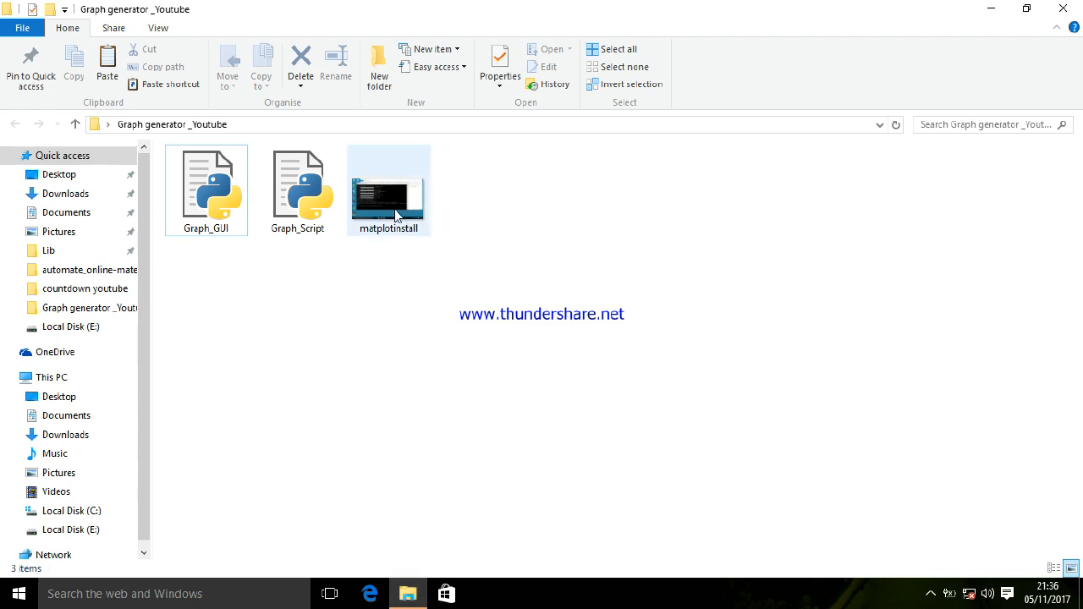
click(388, 189)
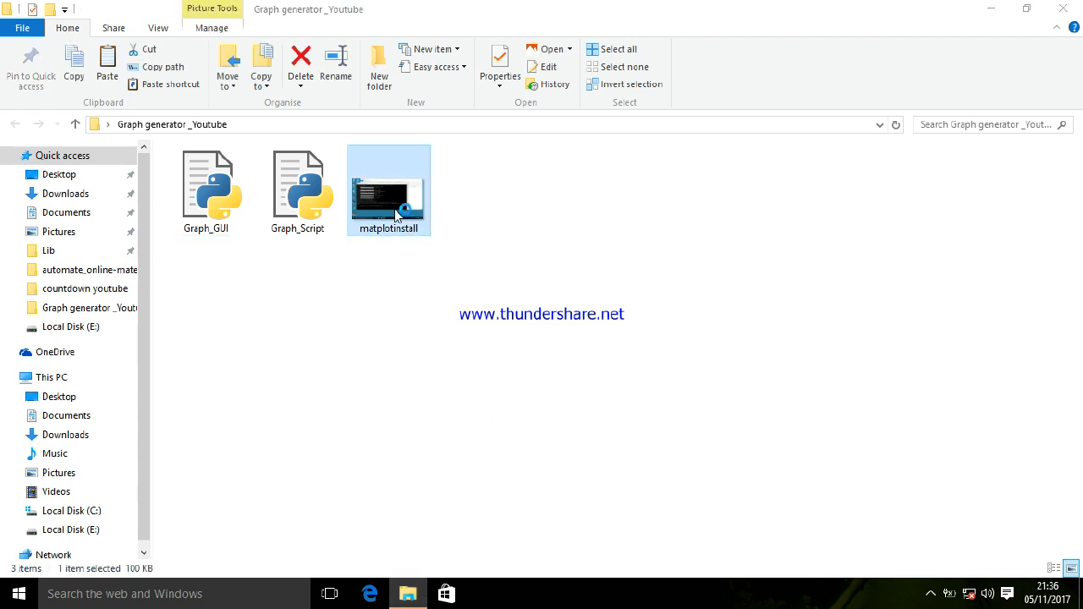
double_click(389, 189)
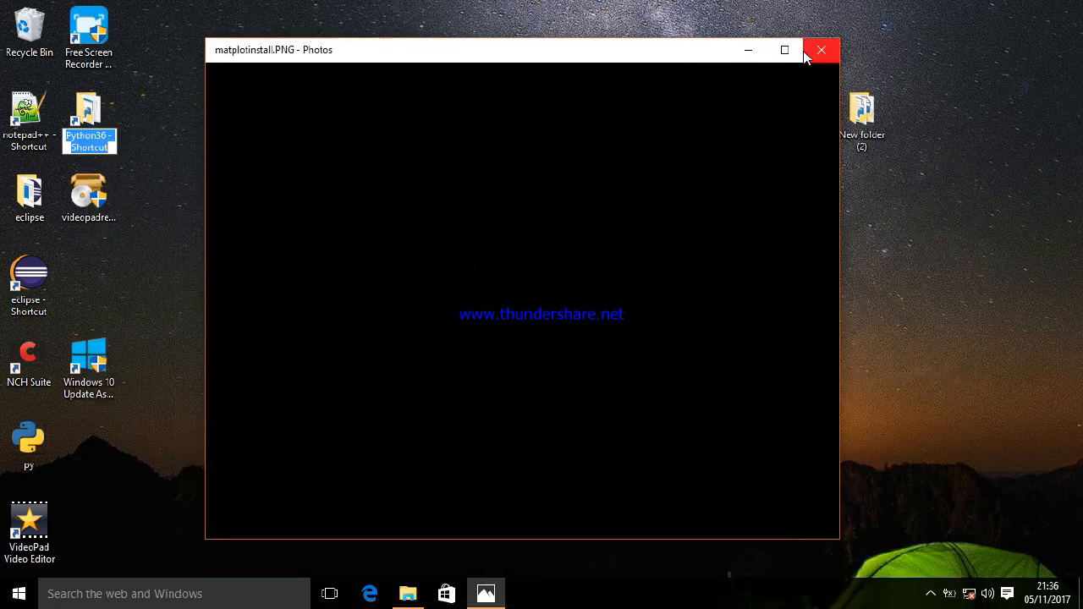
click(820, 50)
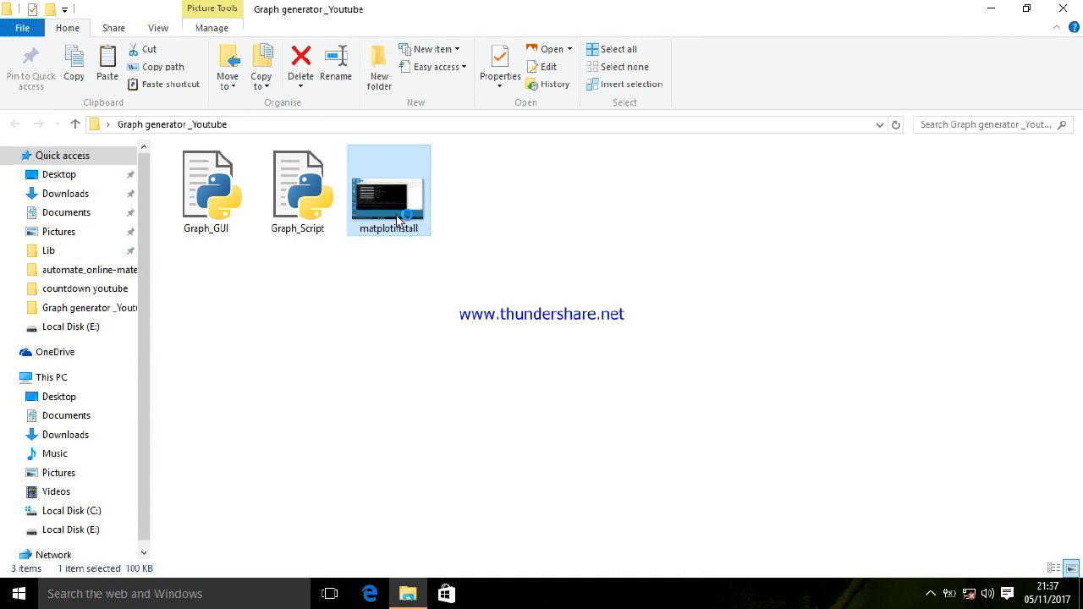
View the matplotinstall.PNG screenshot of the pip3.6 install output in Photos
double_click(388, 182)
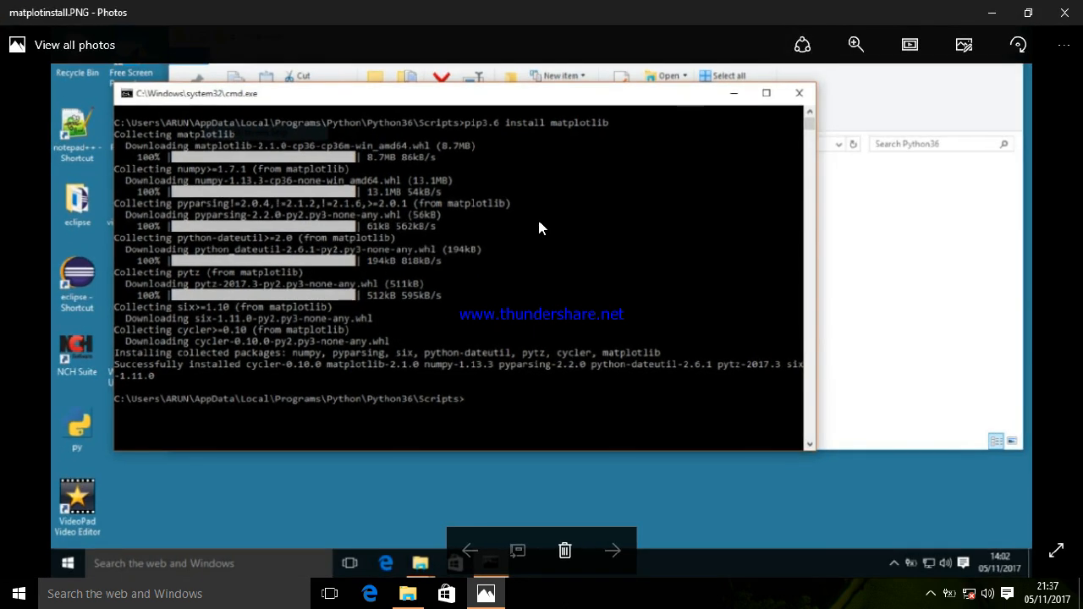
mouse_move(586, 134)
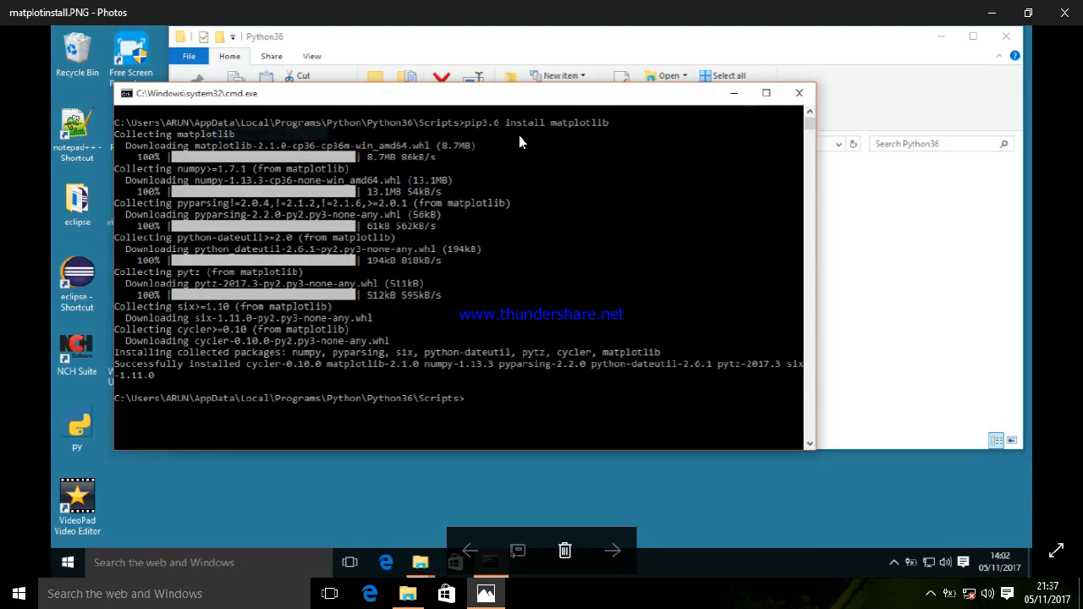
mouse_move(499, 165)
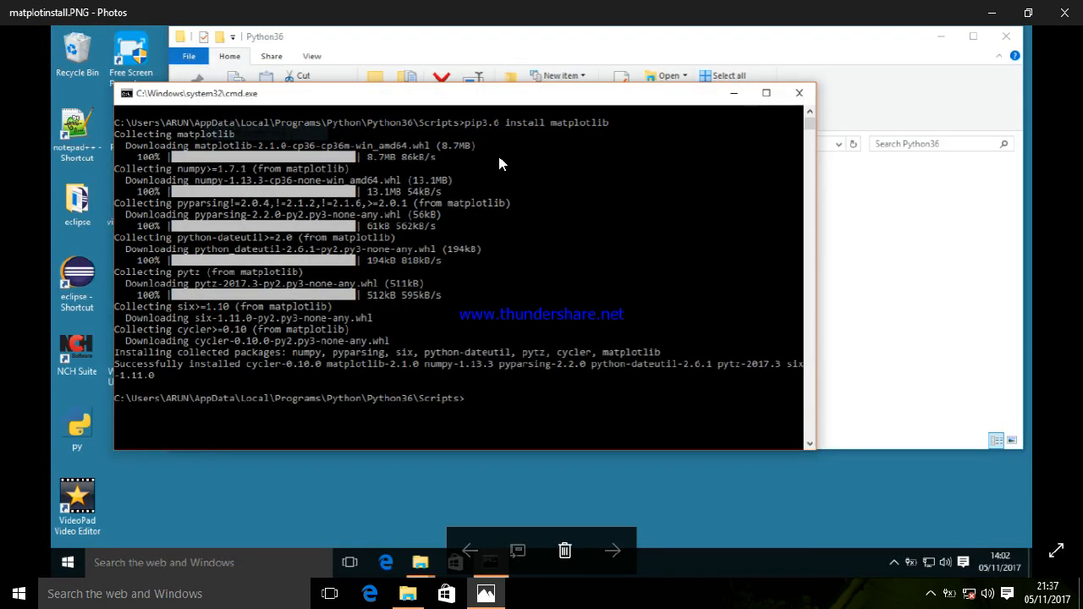
mouse_move(344, 377)
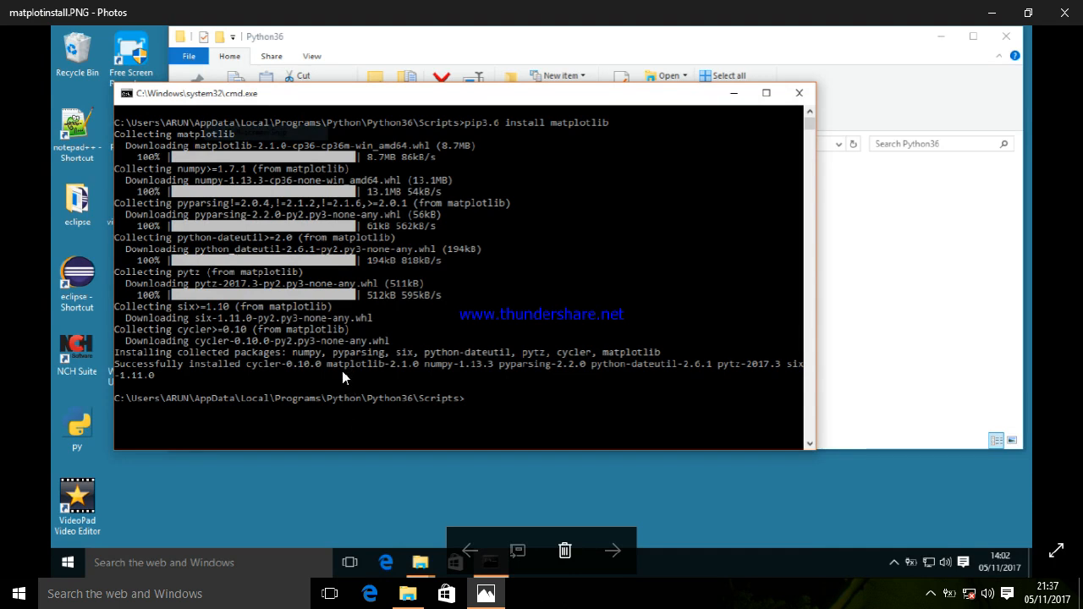
mouse_move(354, 355)
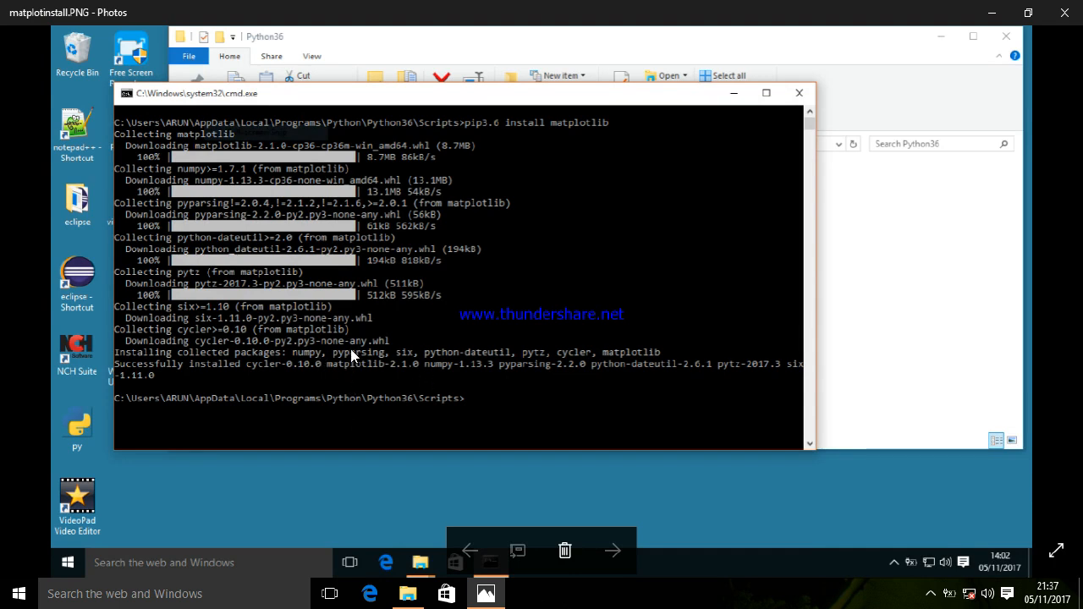
mouse_move(524, 366)
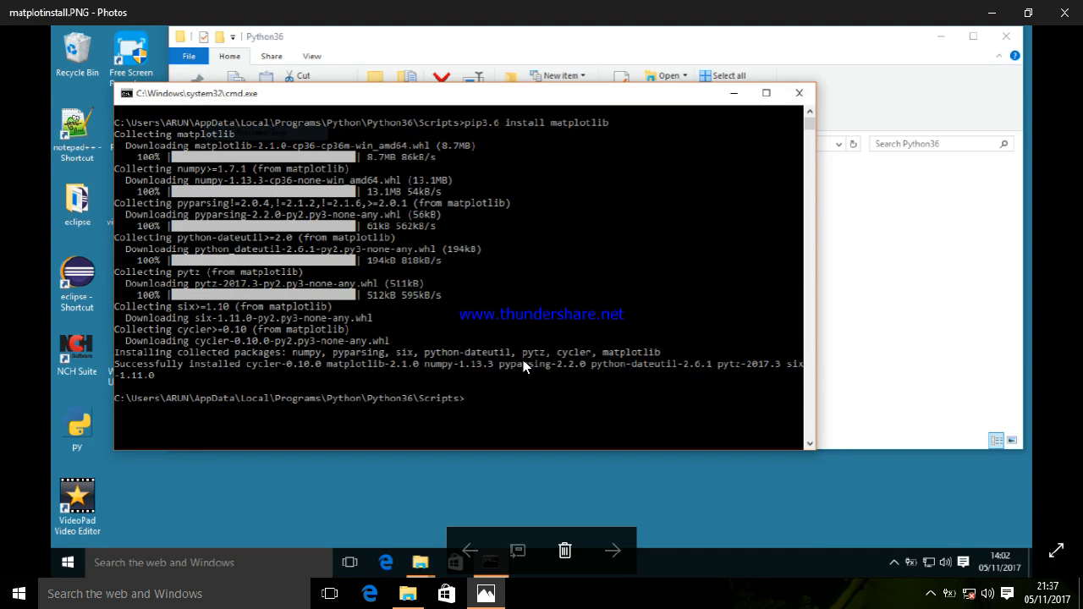
mouse_move(488, 355)
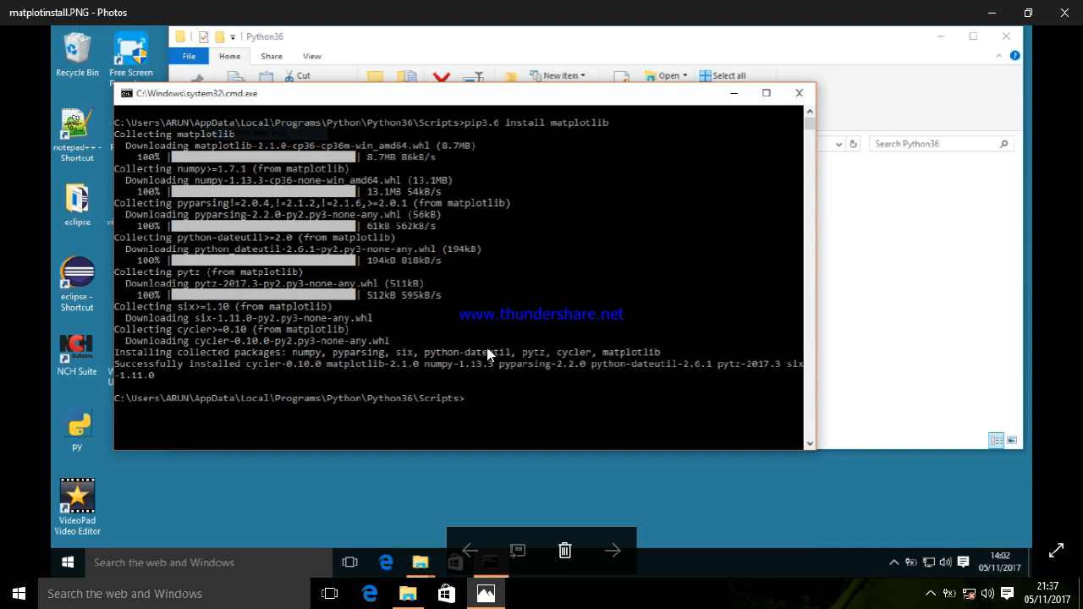
mouse_move(1063, 15)
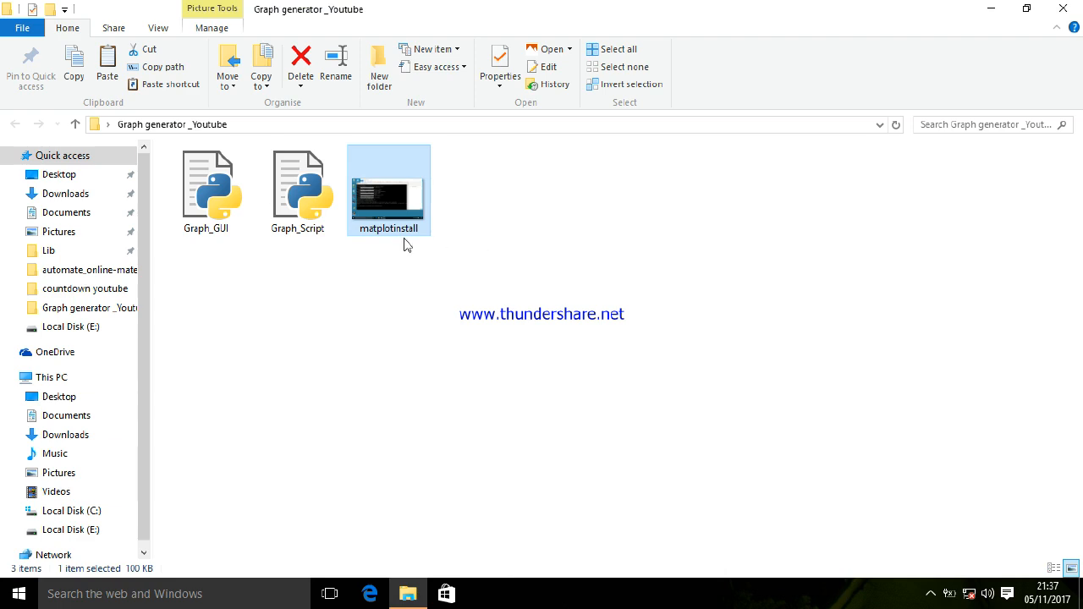
Select the Graph_Script file and bring up its context actions for editing in IDLE
click(354, 283)
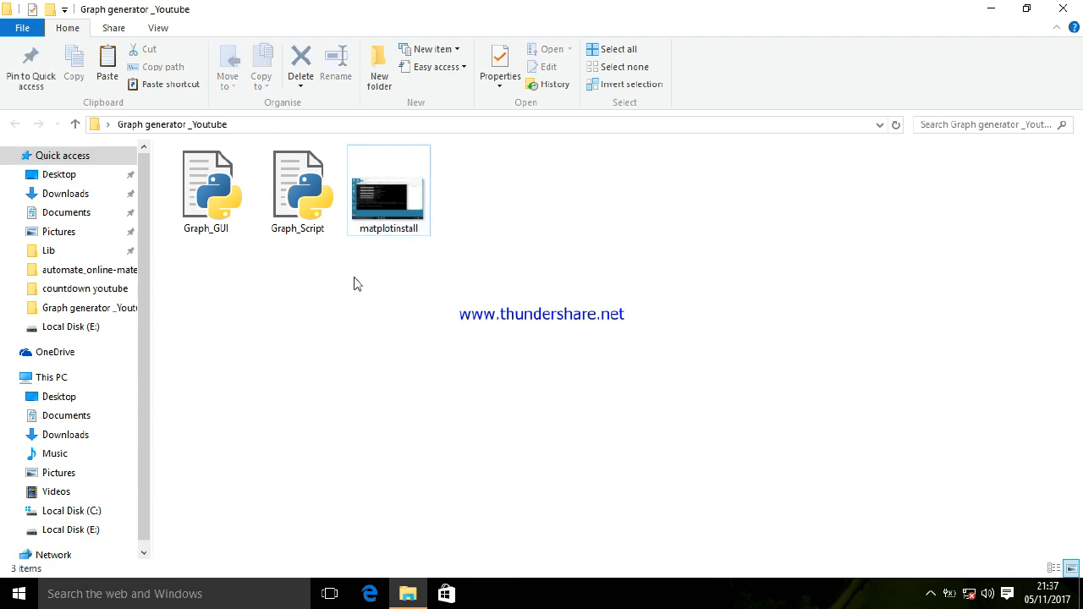
mouse_move(297, 191)
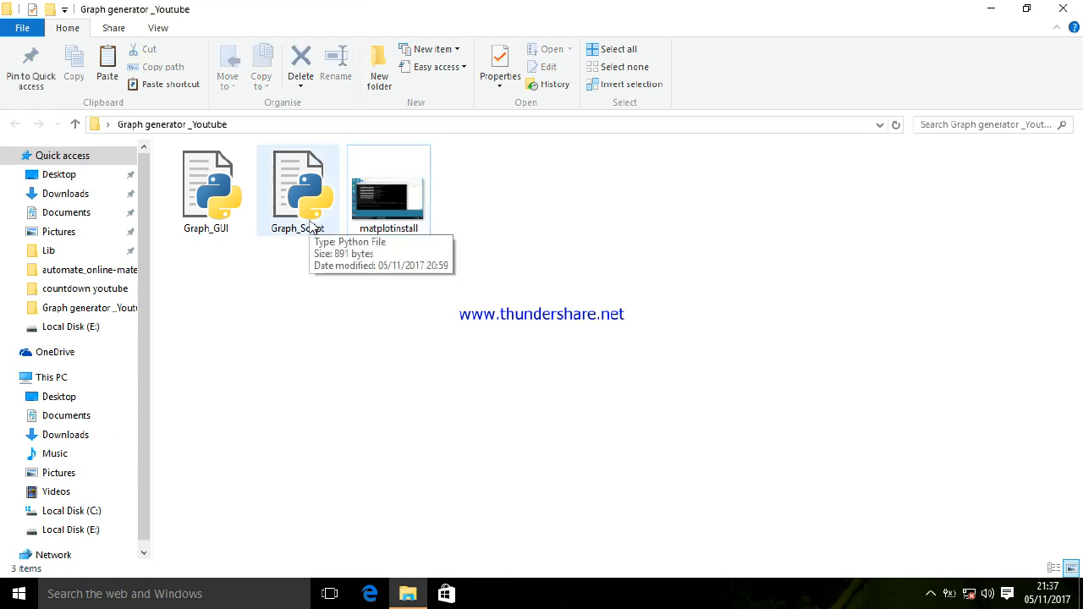
right_click(298, 191)
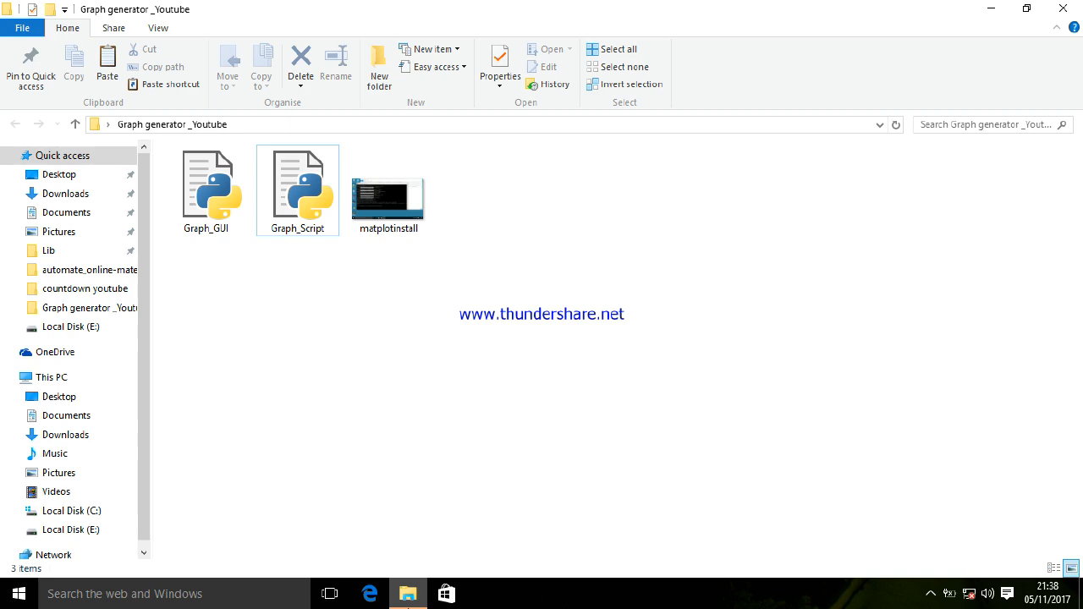
click(297, 186)
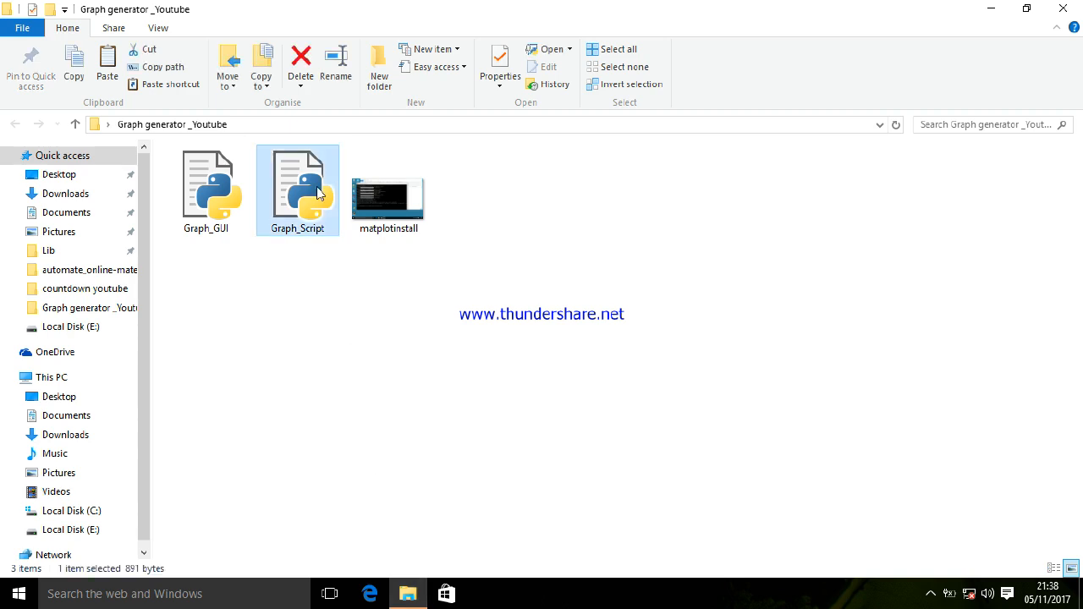
right_click(297, 190)
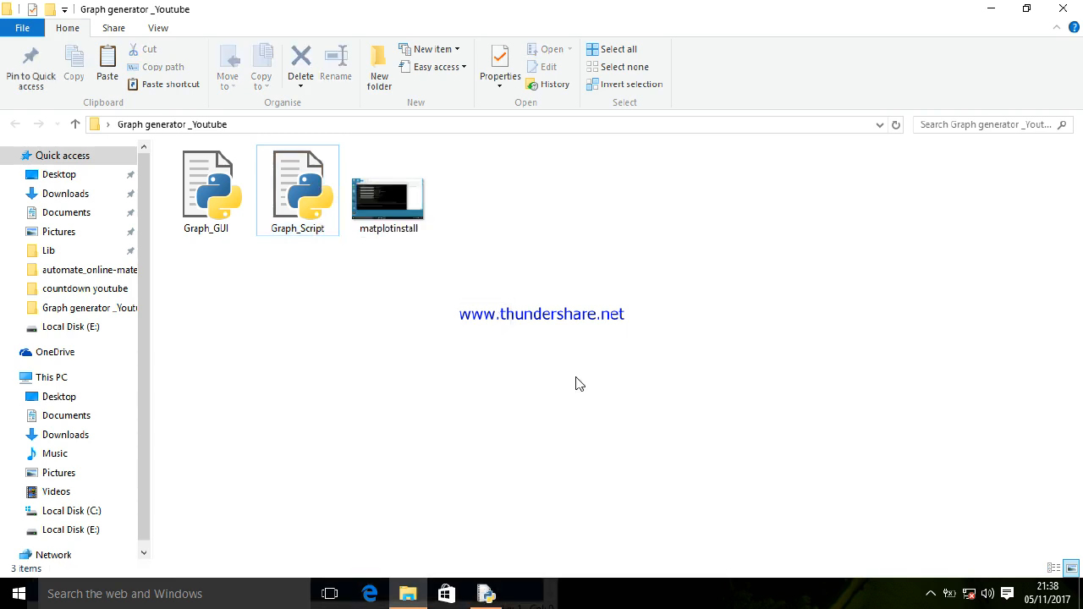
Load Graph_Script.py in the IDLE editor and start a Python shell from the Run menu
double_click(297, 191)
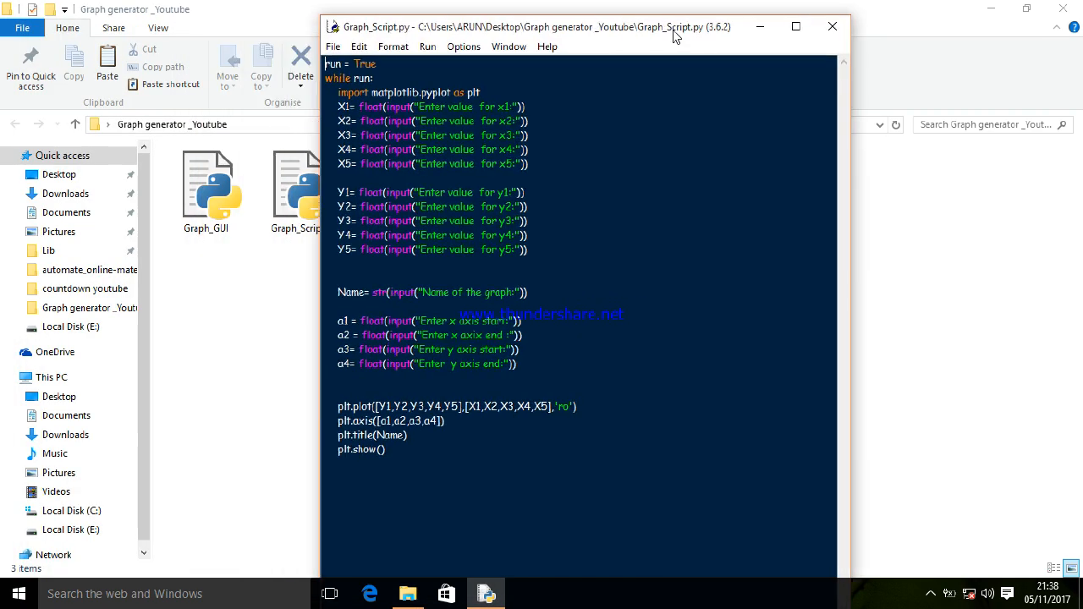
click(427, 45)
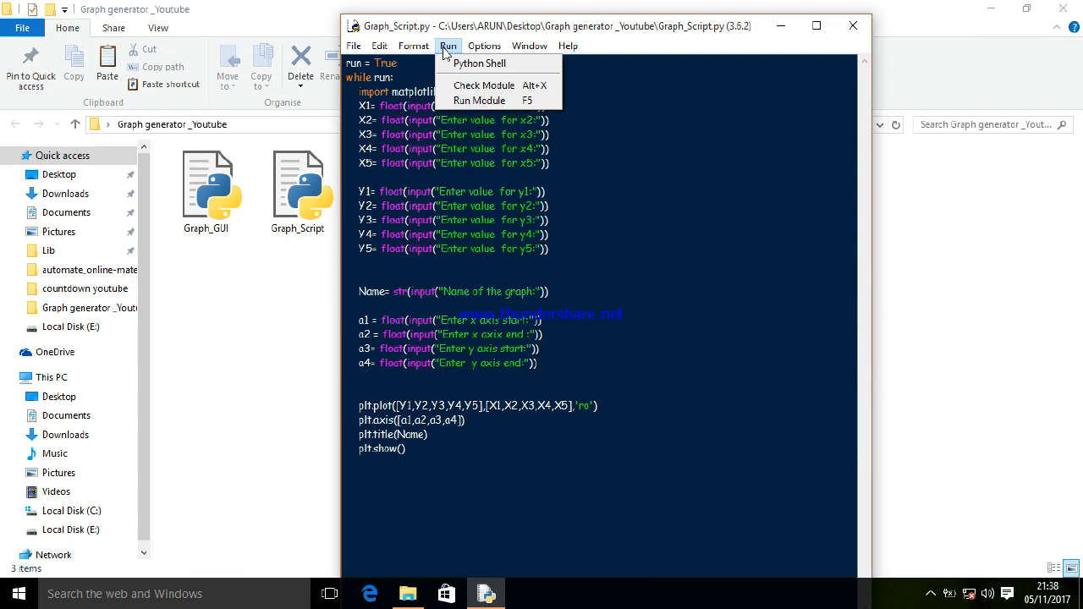
click(448, 46)
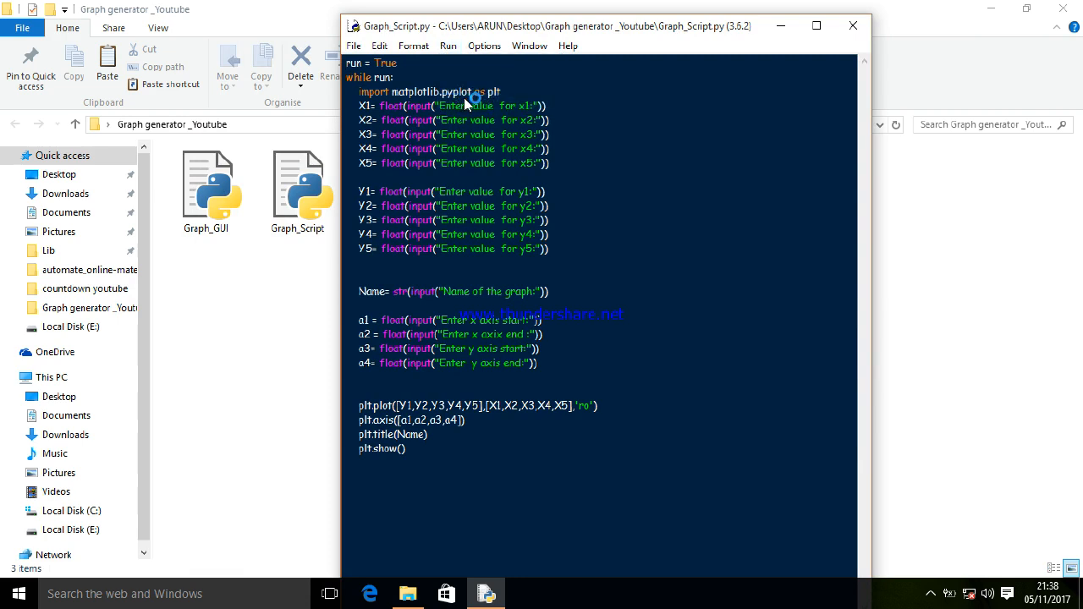
mouse_move(463, 97)
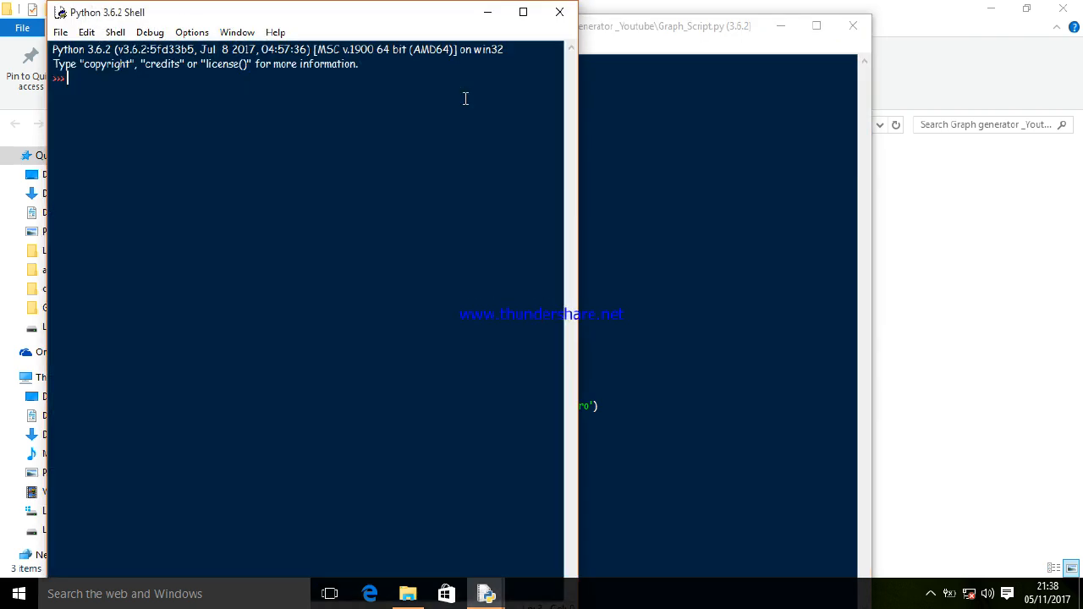
Run the module with F5, answering with title 'Demo Graph' and axis limits 0, 10, 0, 10
key(f5)
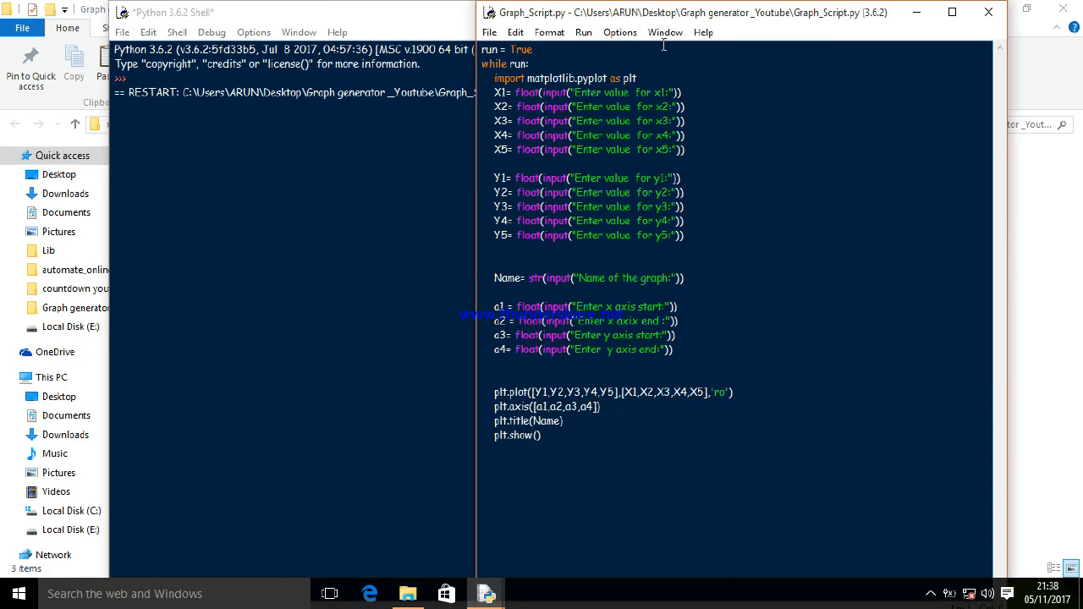
mouse_move(358, 22)
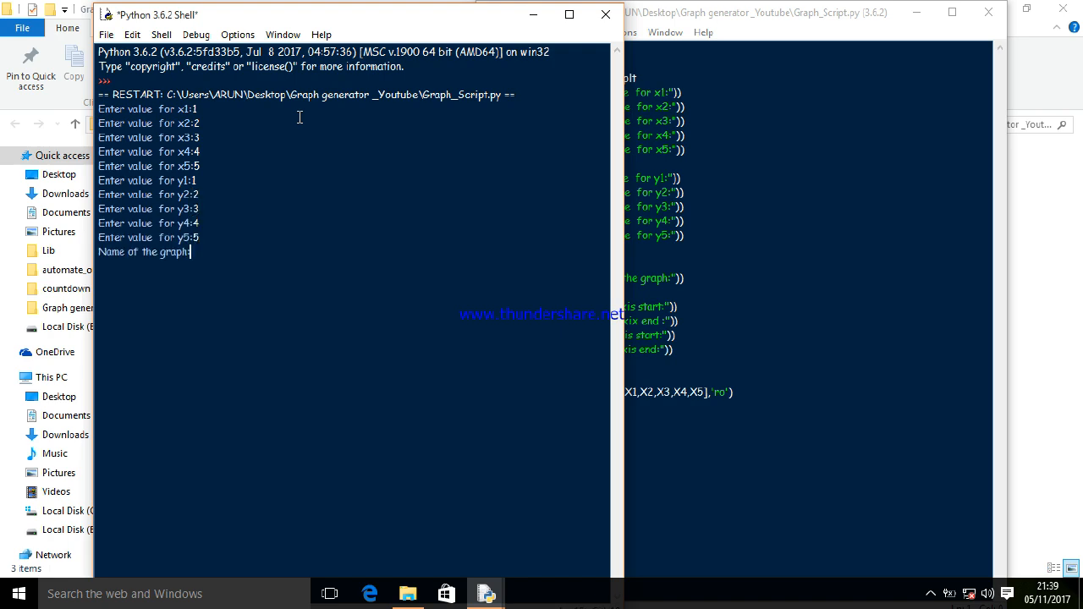
text(Demo Graph)
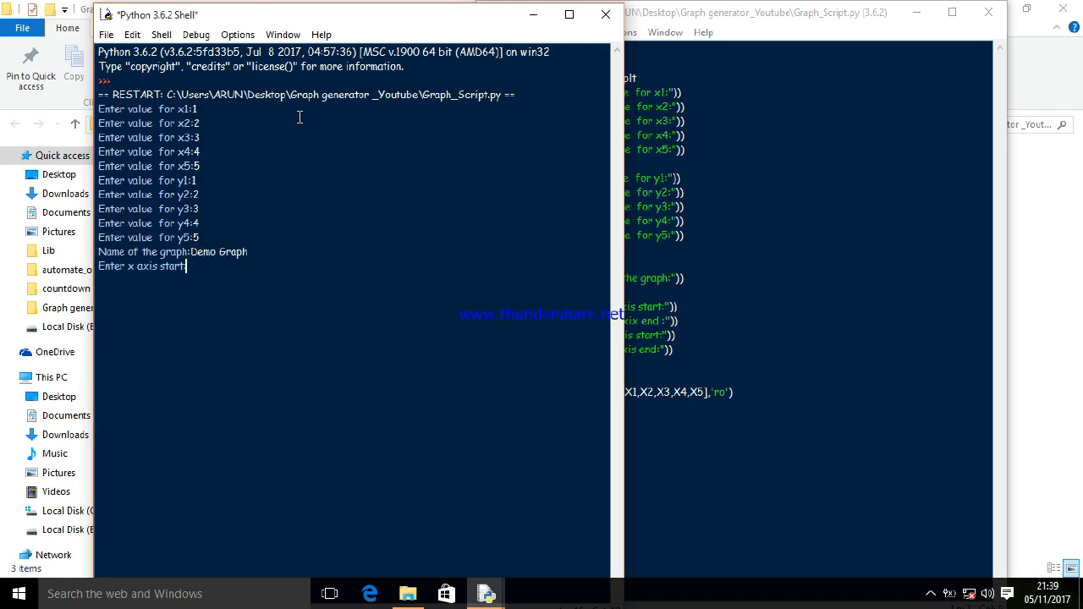
text(0)
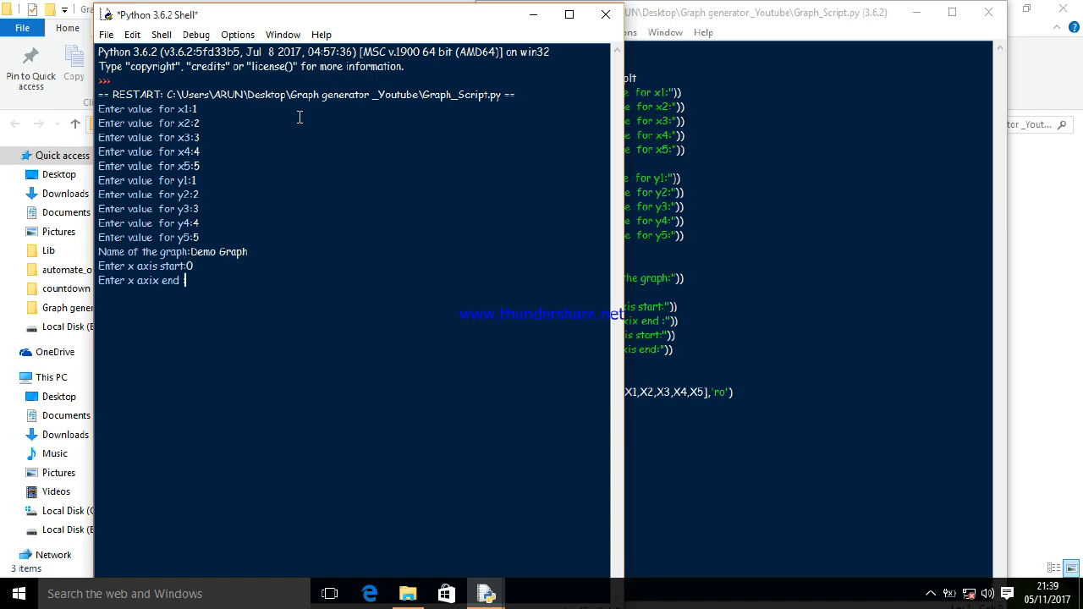
text(10)
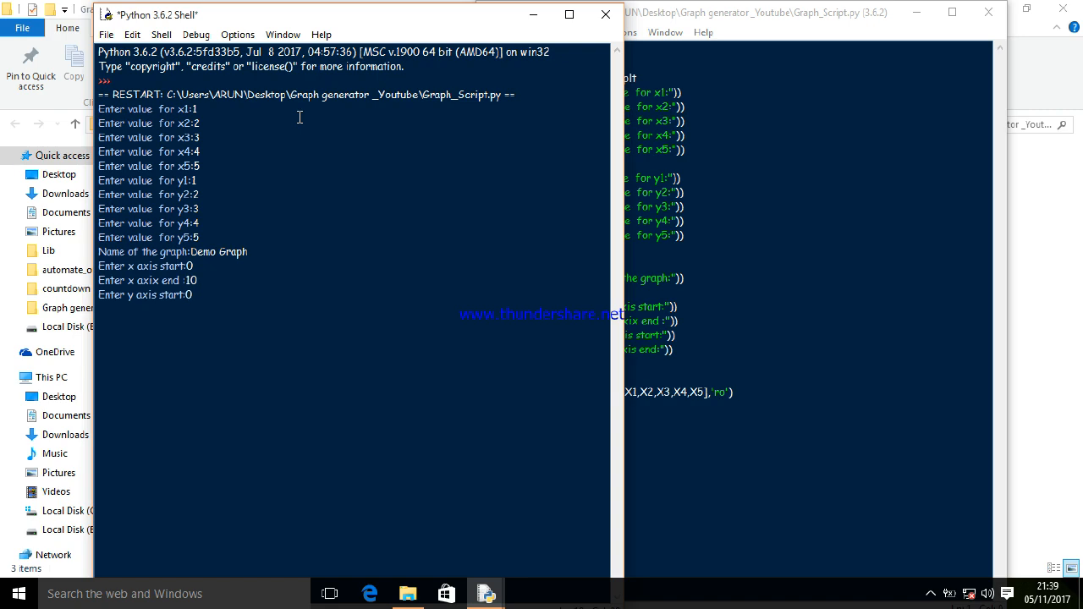
text(10)
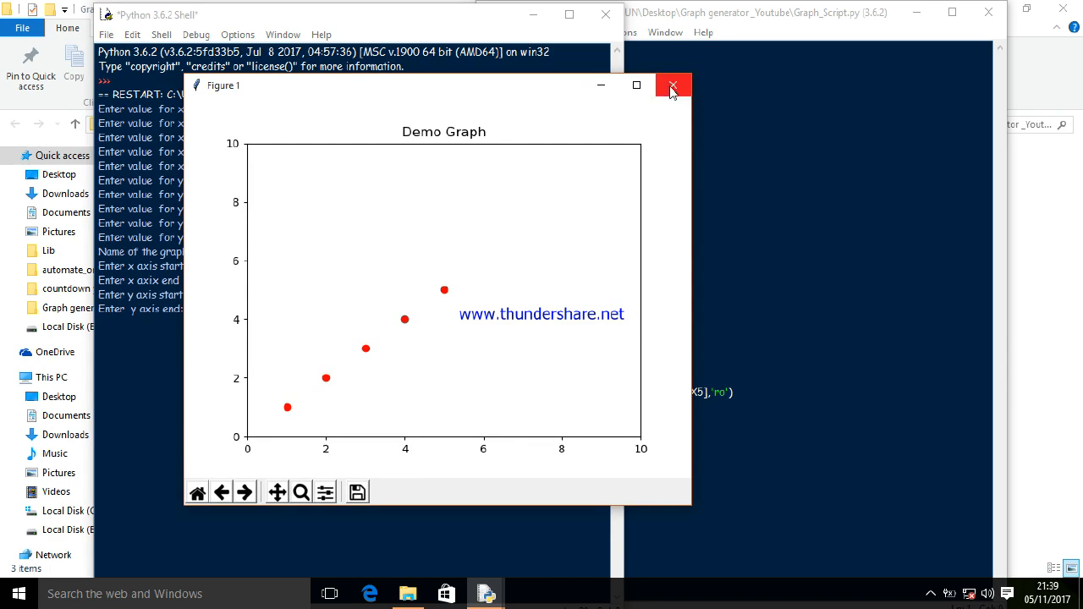
mouse_move(672, 88)
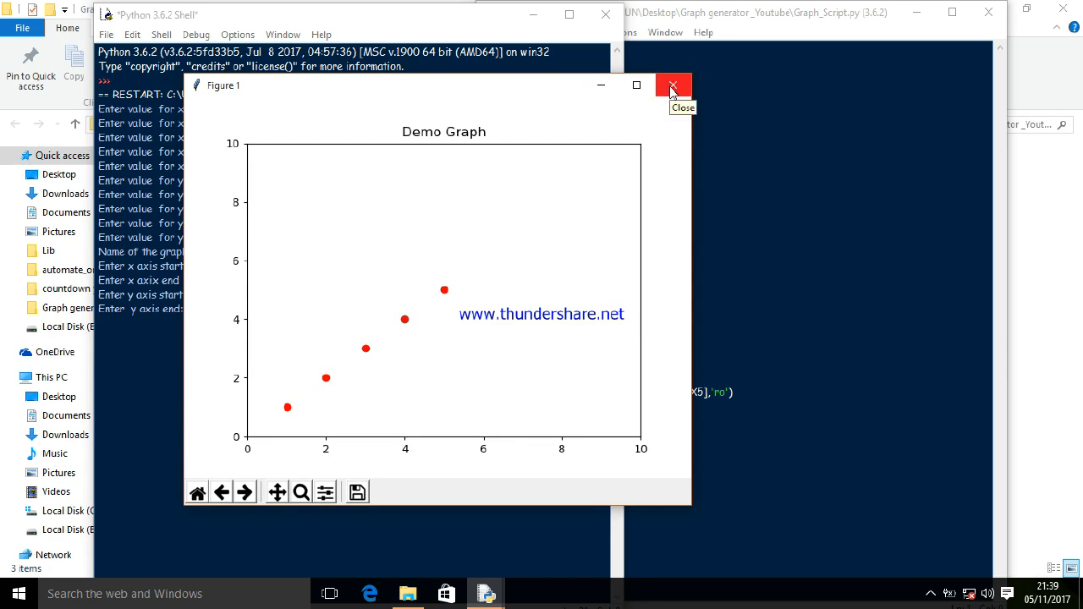
Close the Figure 1 window showing the Demo Graph scatter of five red points
click(673, 84)
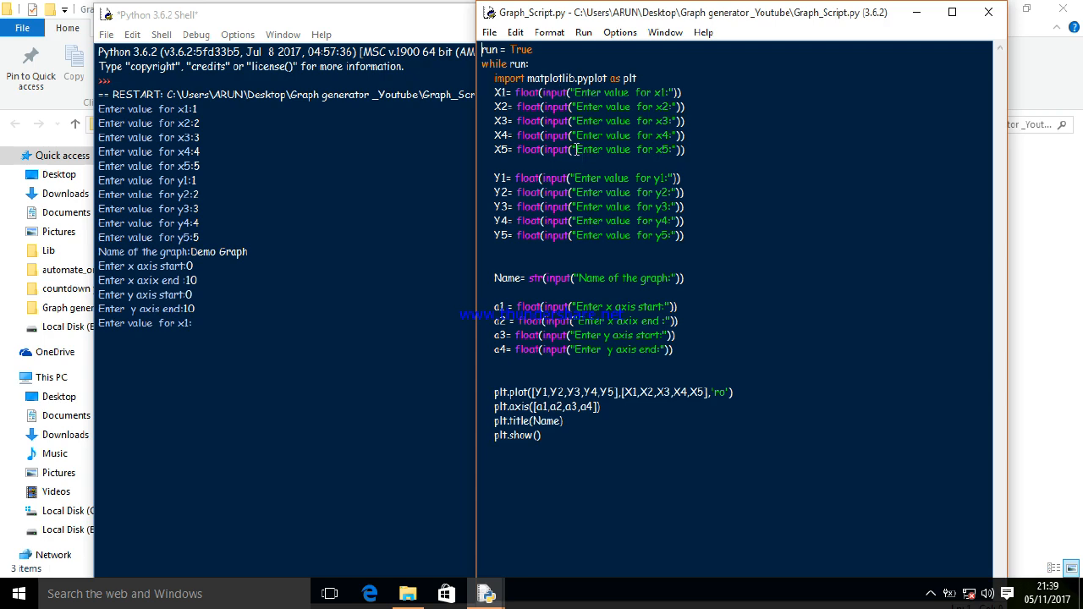
mouse_move(604, 78)
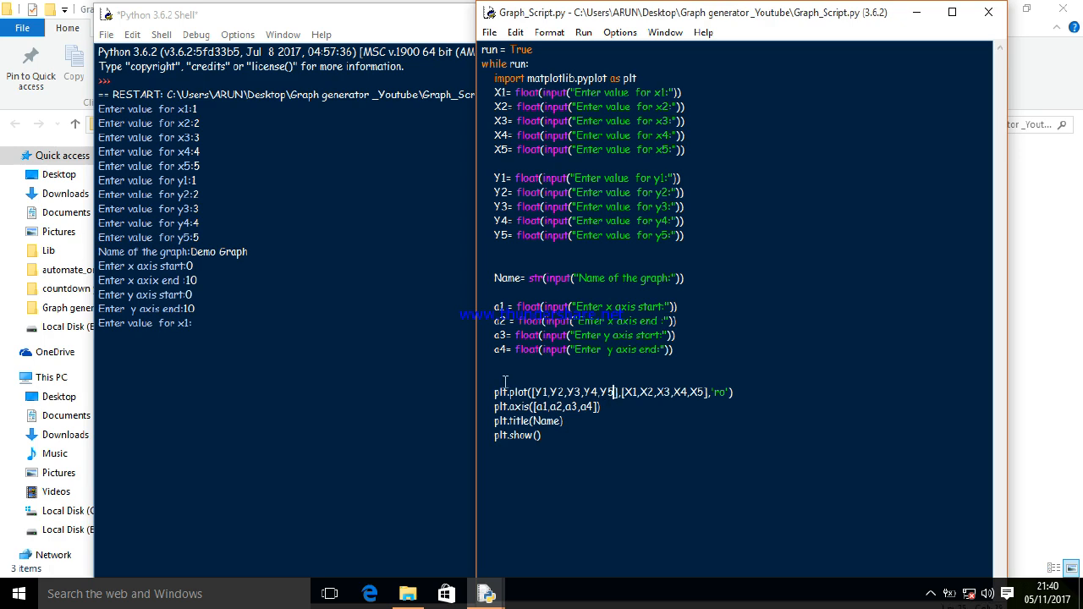
Add the '#for ploting graph' comment, save, then close the editor and kill the running shell
text(#)
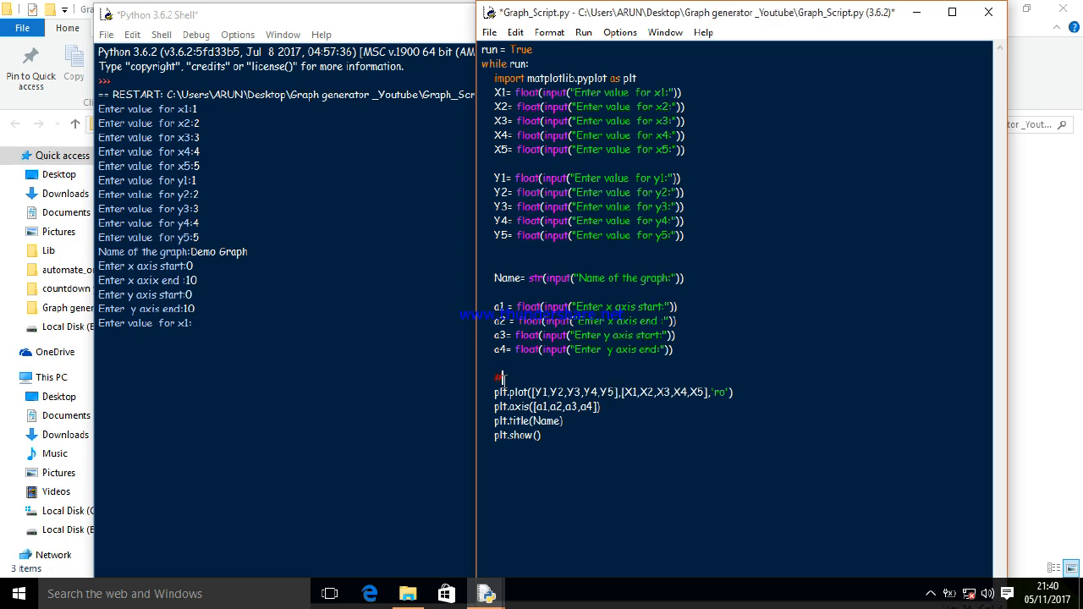
text(for ploting graph)
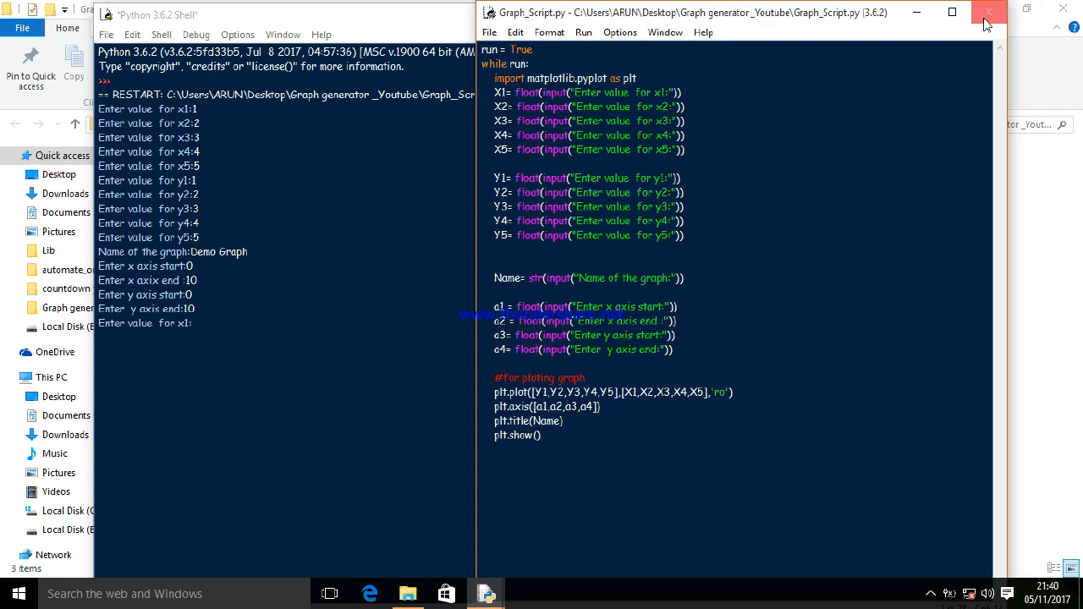
click(988, 12)
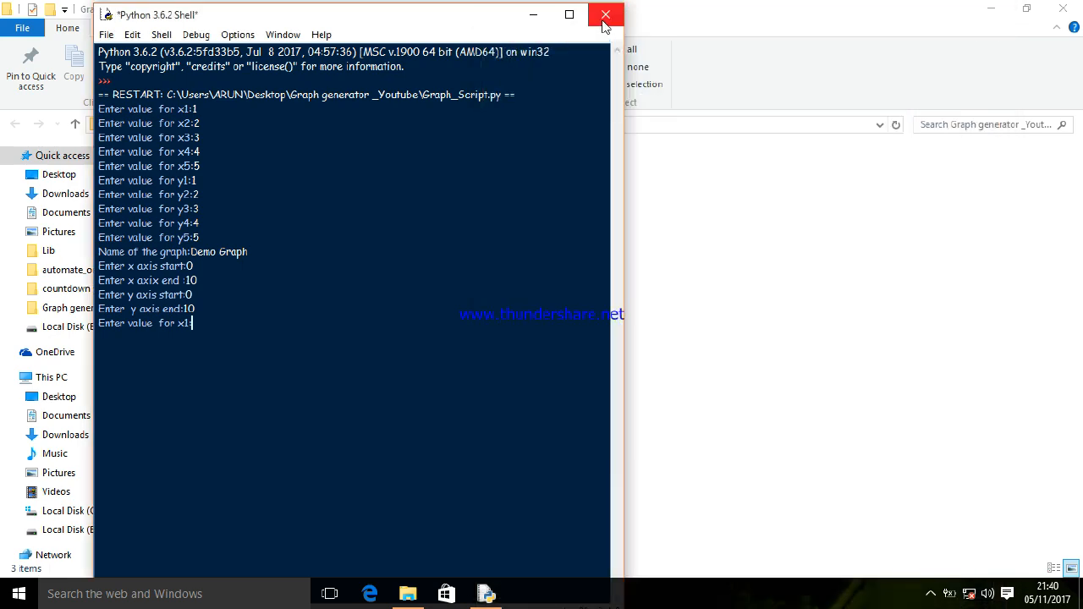
click(605, 15)
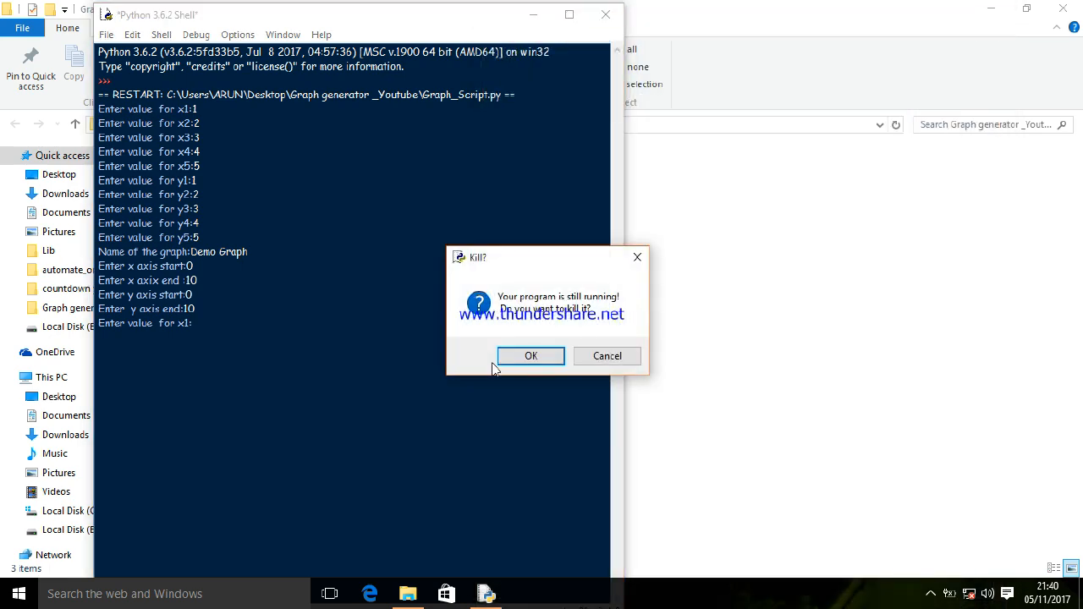
click(530, 355)
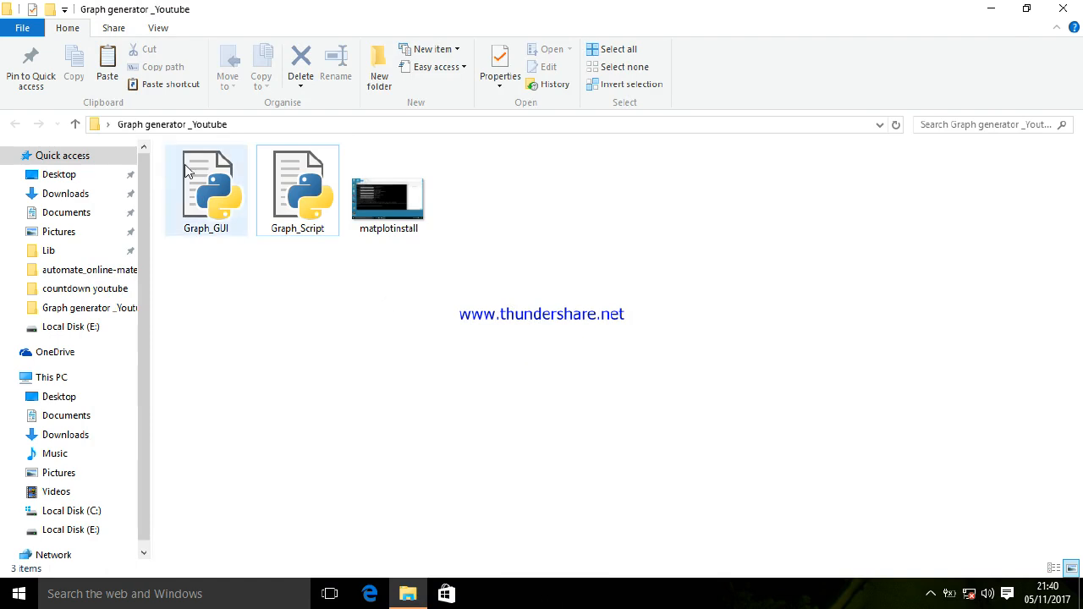
Edit Graph_GUI.py with IDLE 3.6 (64-bit) from its context menu
right_click(205, 186)
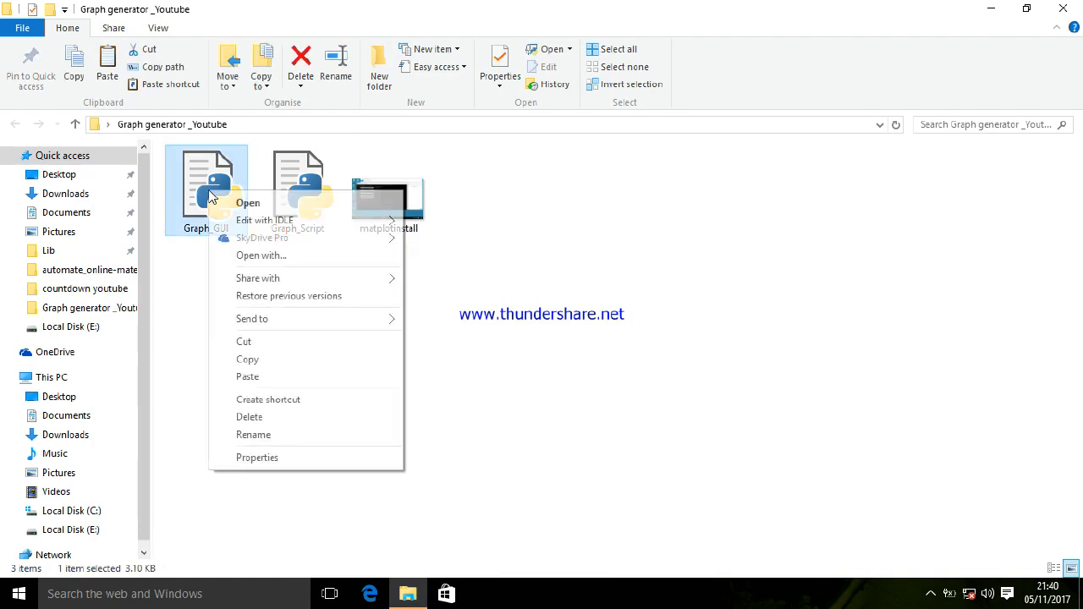
mouse_move(263, 220)
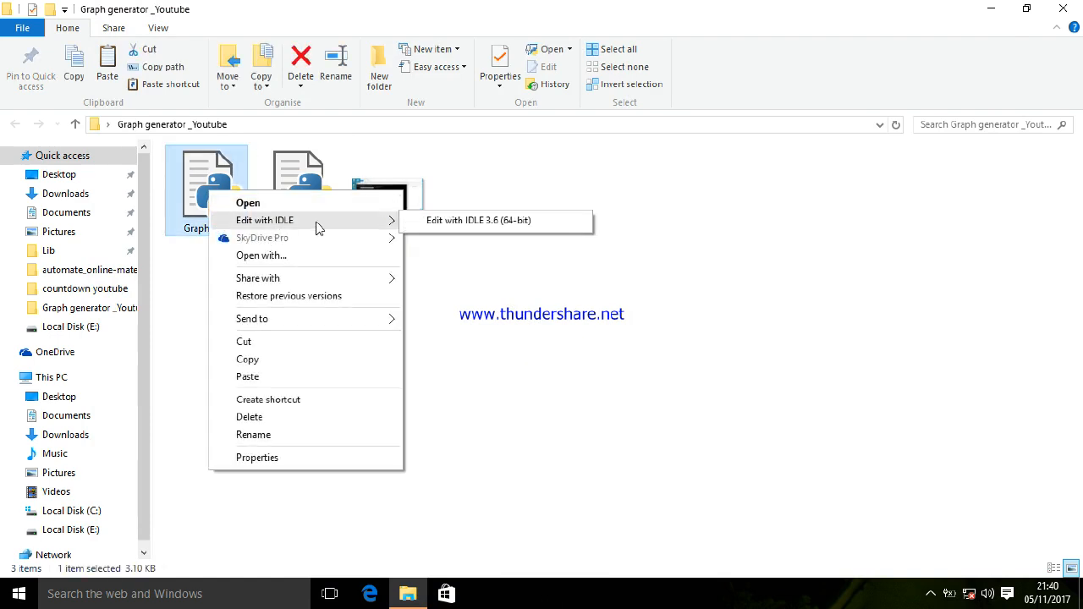
click(448, 226)
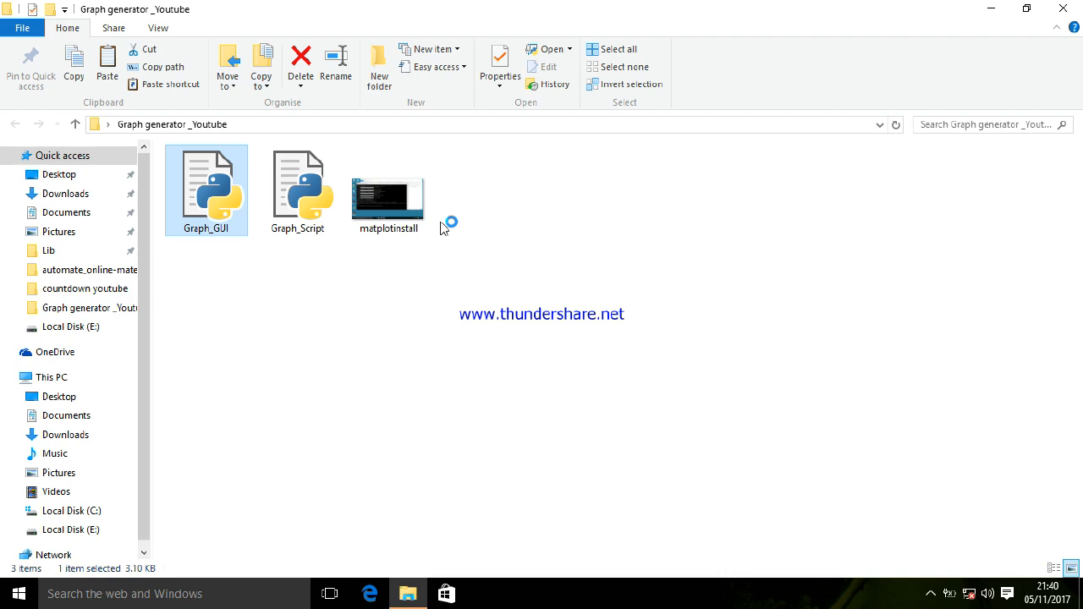
double_click(206, 177)
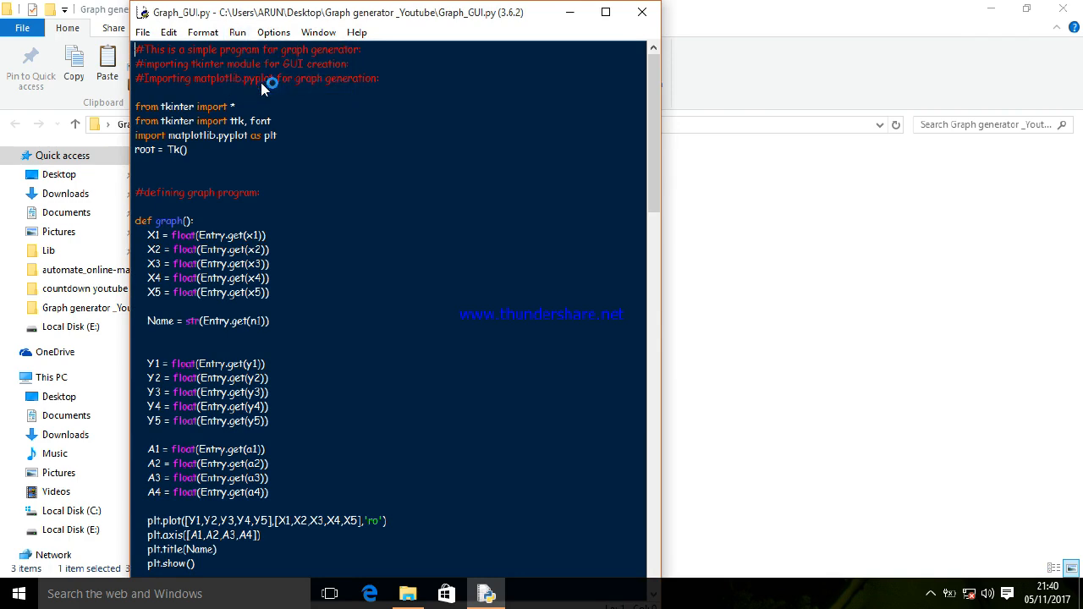
Run Graph_GUI and fill the form with five points, axis limits 0–10 and the name 'Demo graph'
key(F5)
text(2)
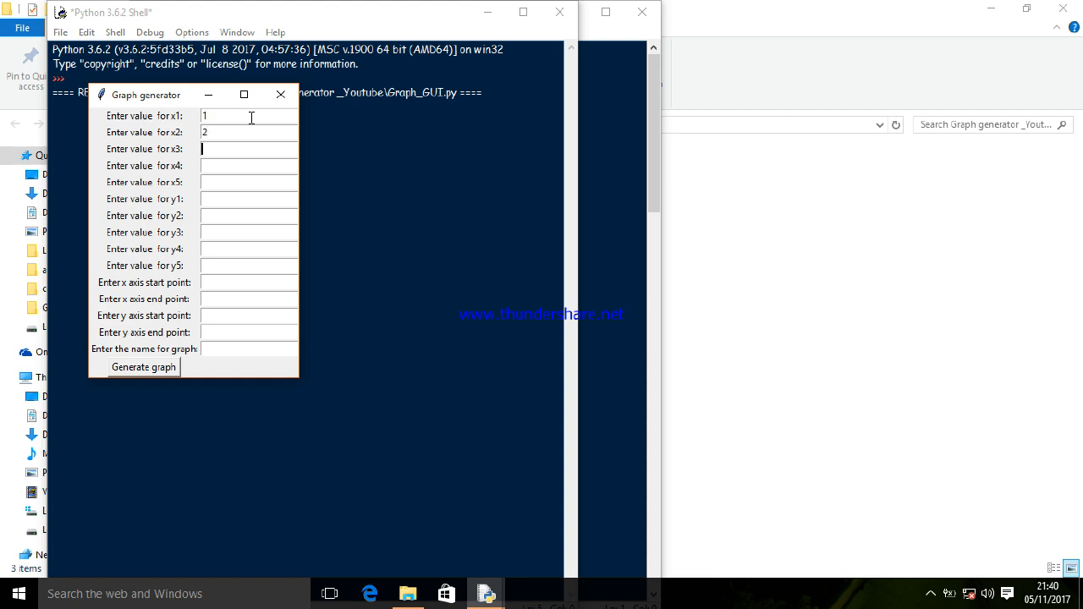
text(5)
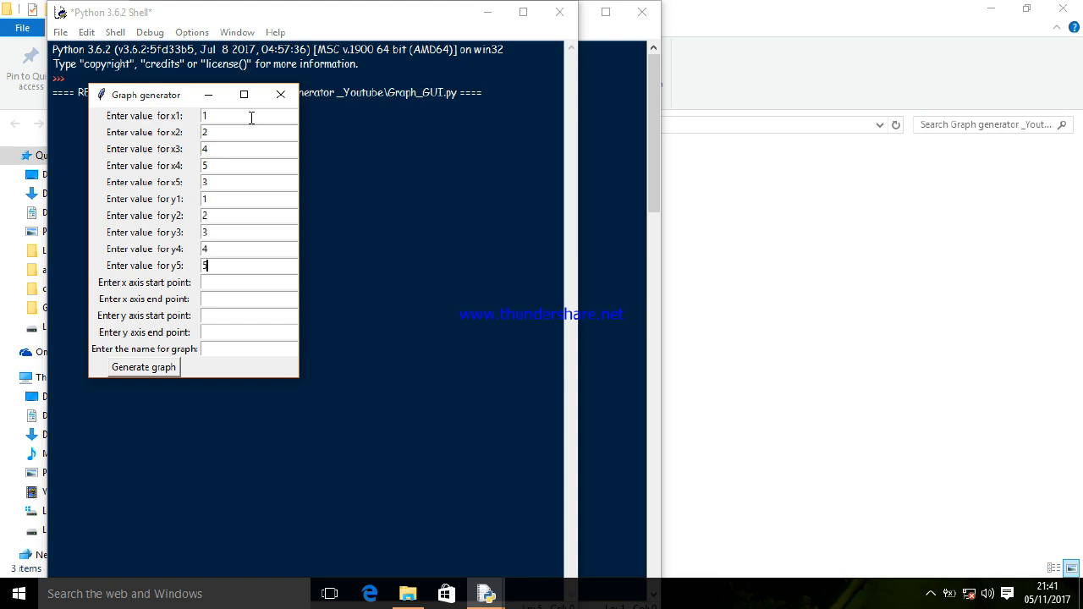
text(0)
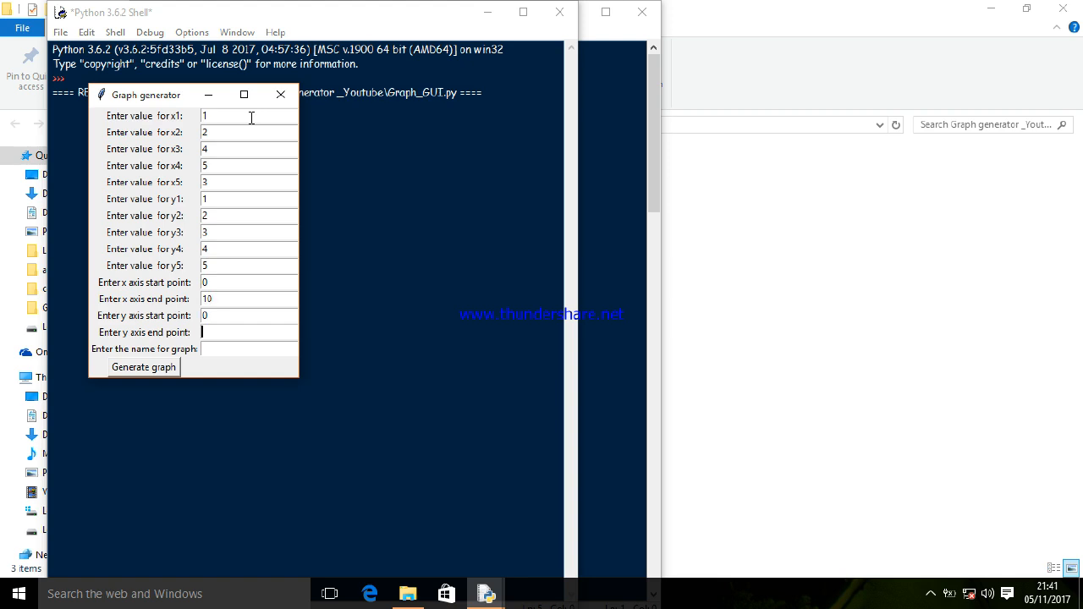
text(10)
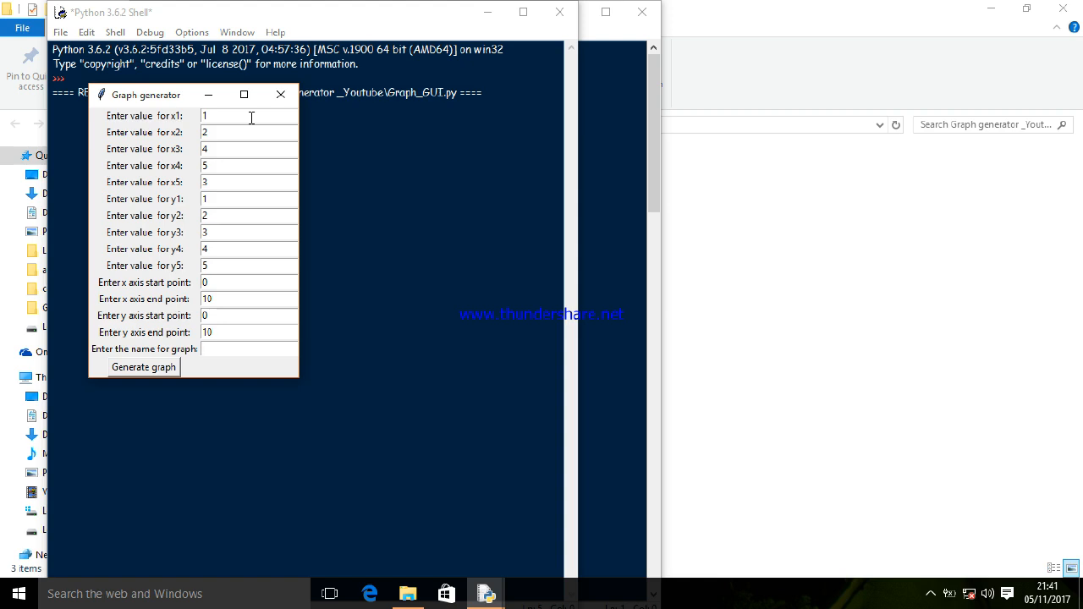
text(Demo)
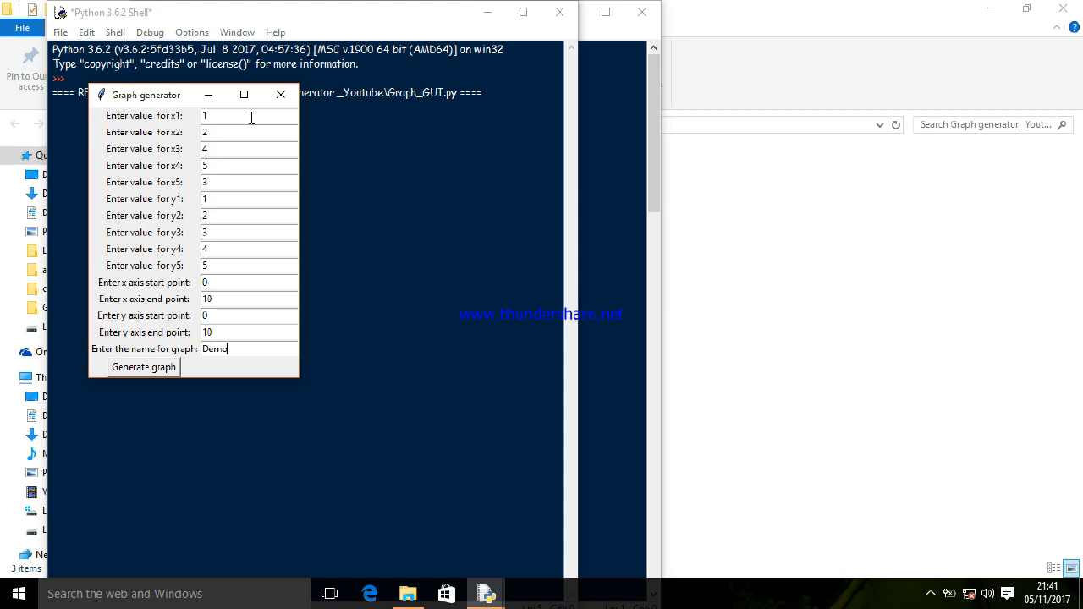
text(graph)
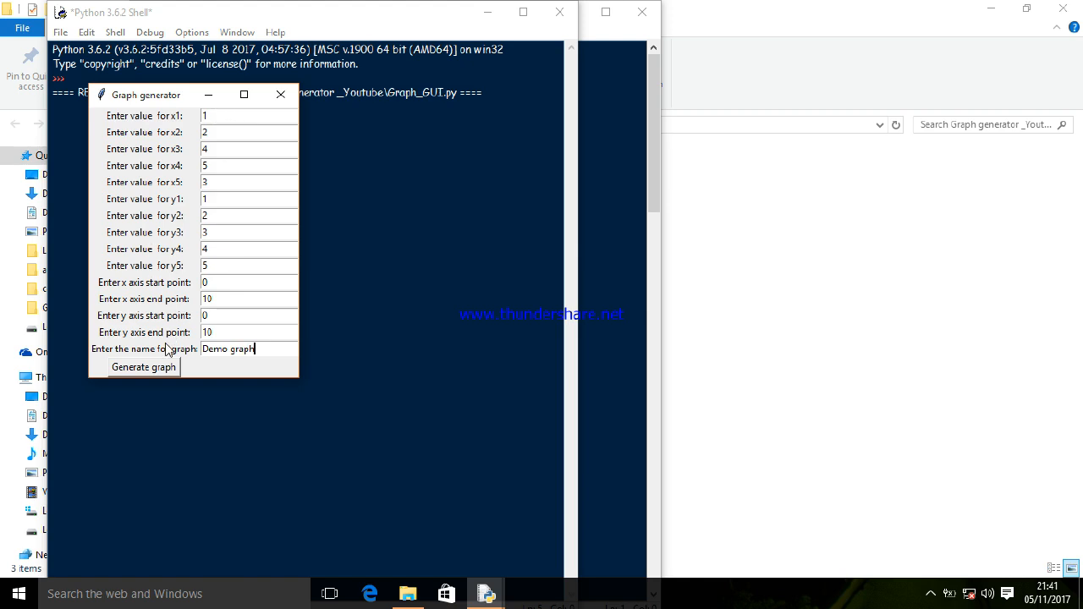
Generate the 'Demo graph' scatter of five red points, then return to the Graph_GUI.py source
click(143, 367)
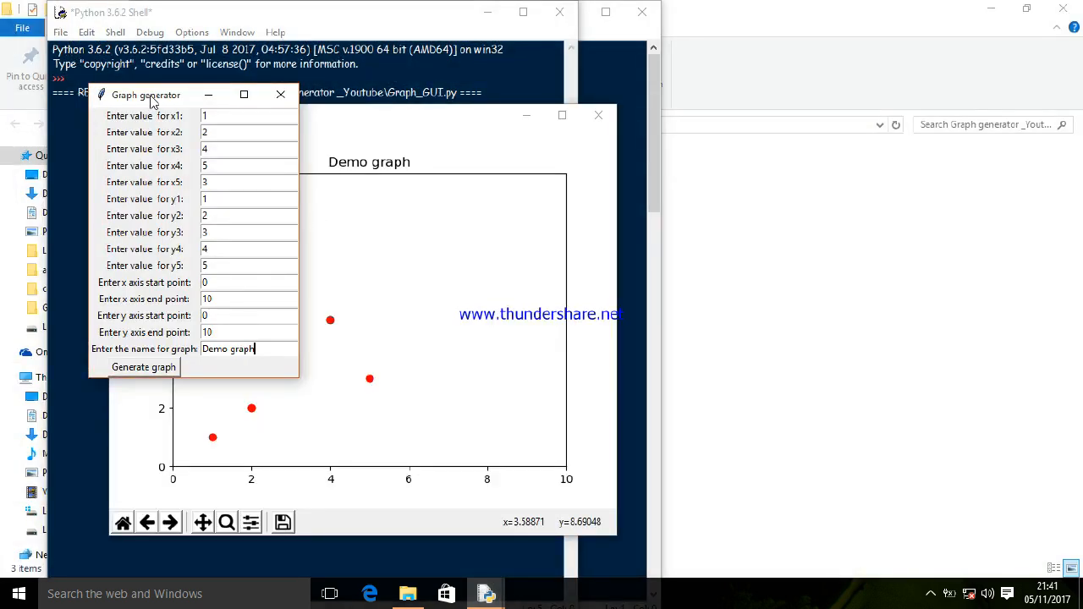
drag(145, 94, 761, 130)
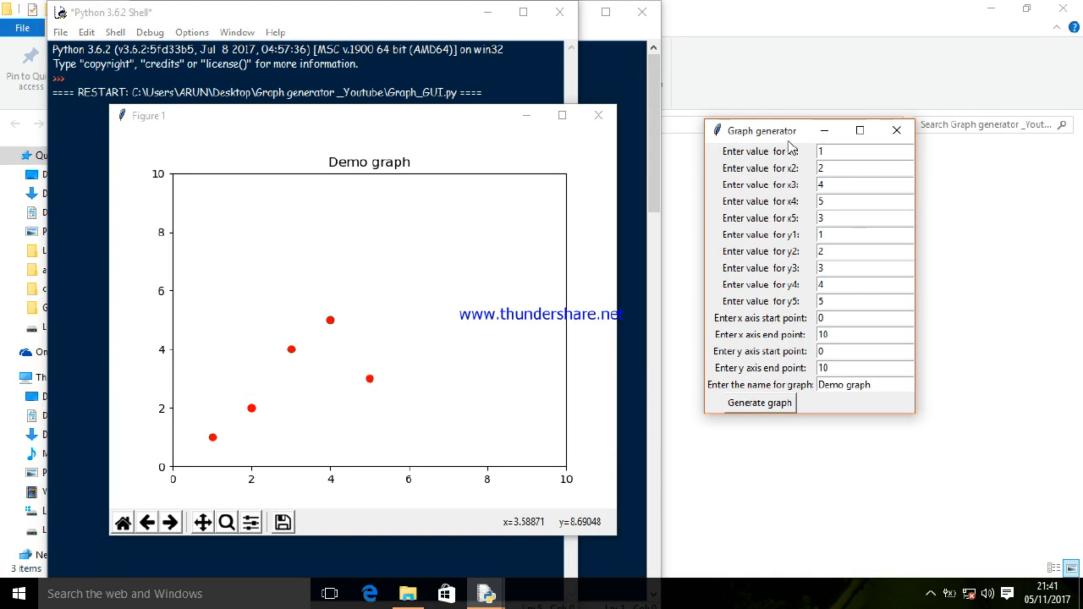
mouse_move(507, 346)
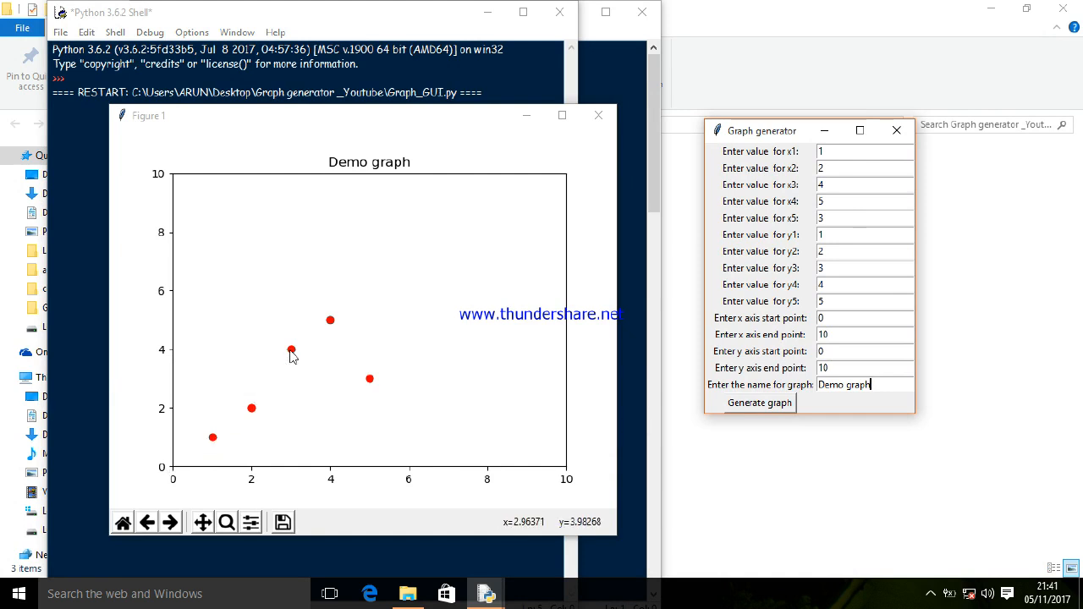
mouse_move(376, 382)
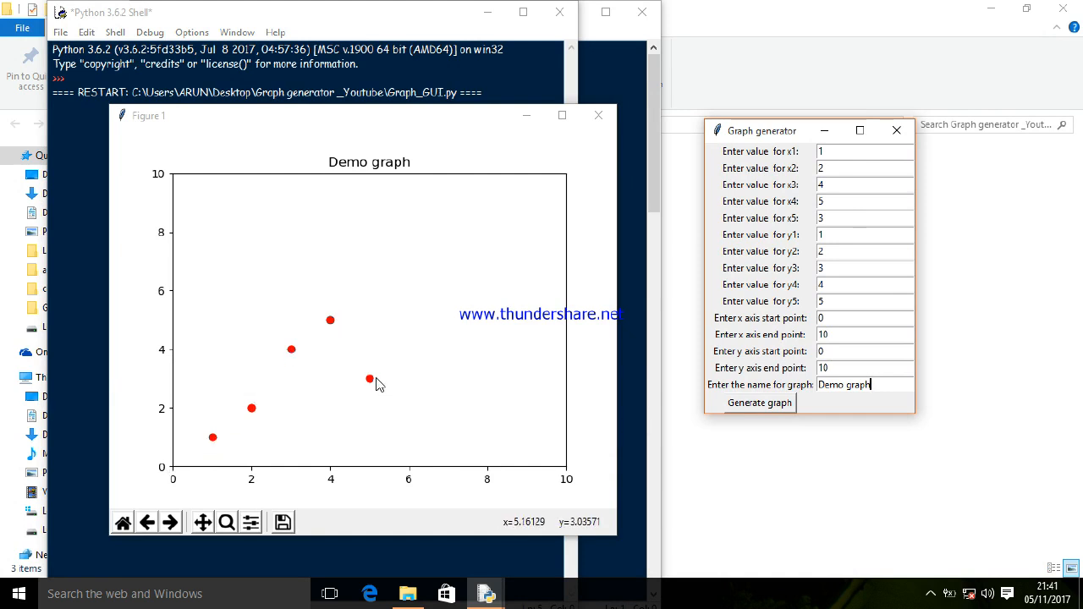
mouse_move(279, 414)
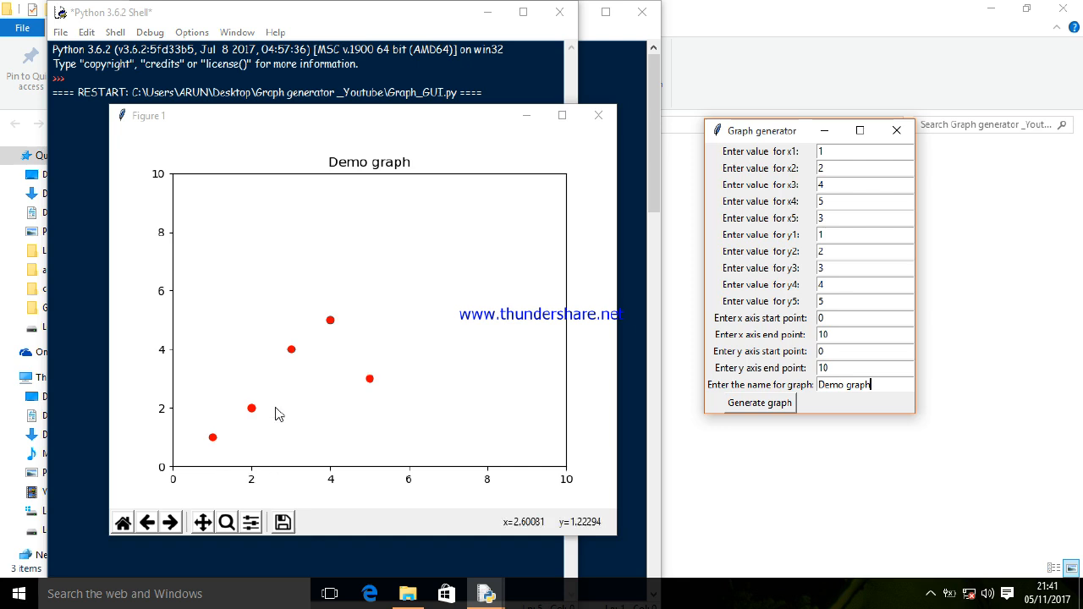
mouse_move(335, 480)
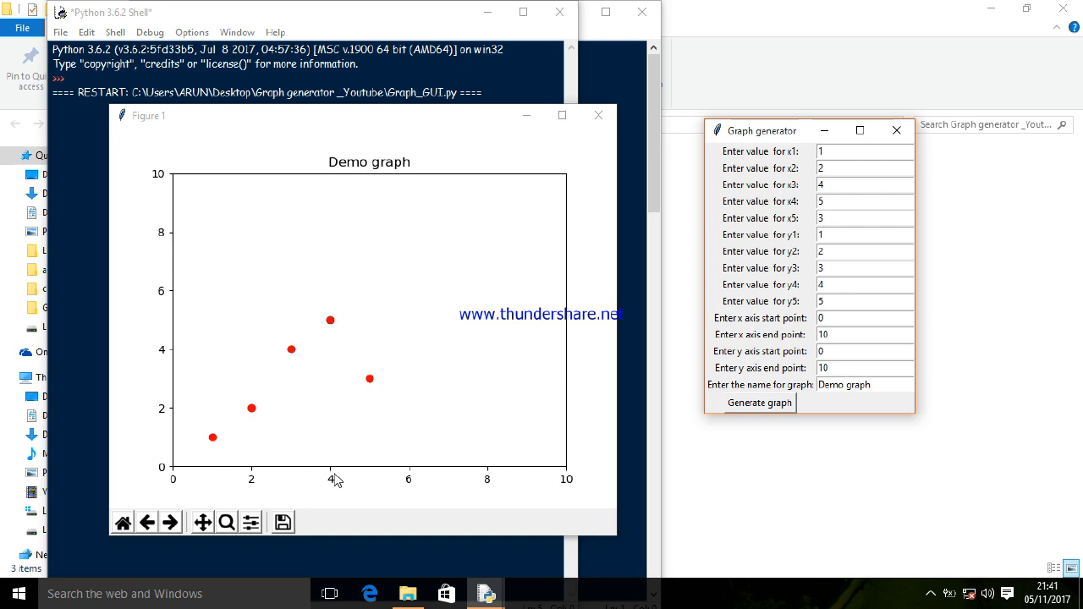
mouse_move(377, 474)
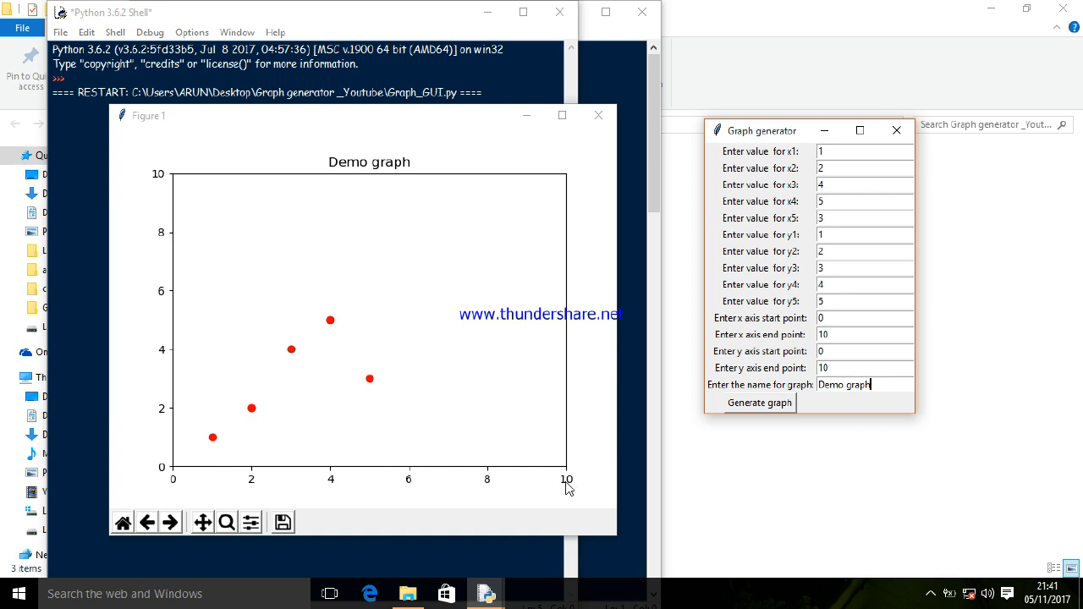
mouse_move(169, 137)
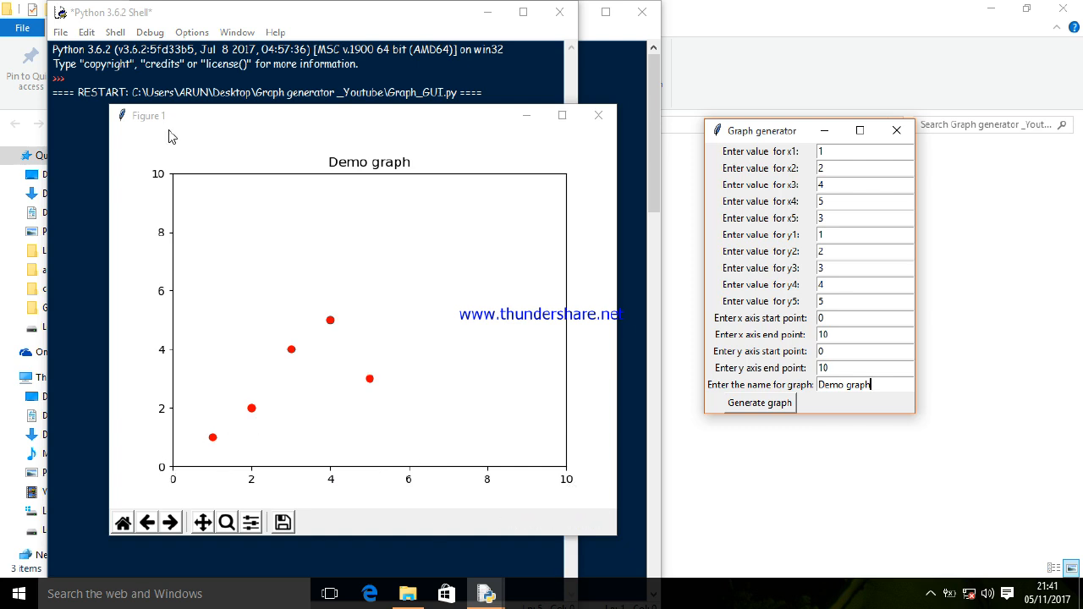
mouse_move(398, 174)
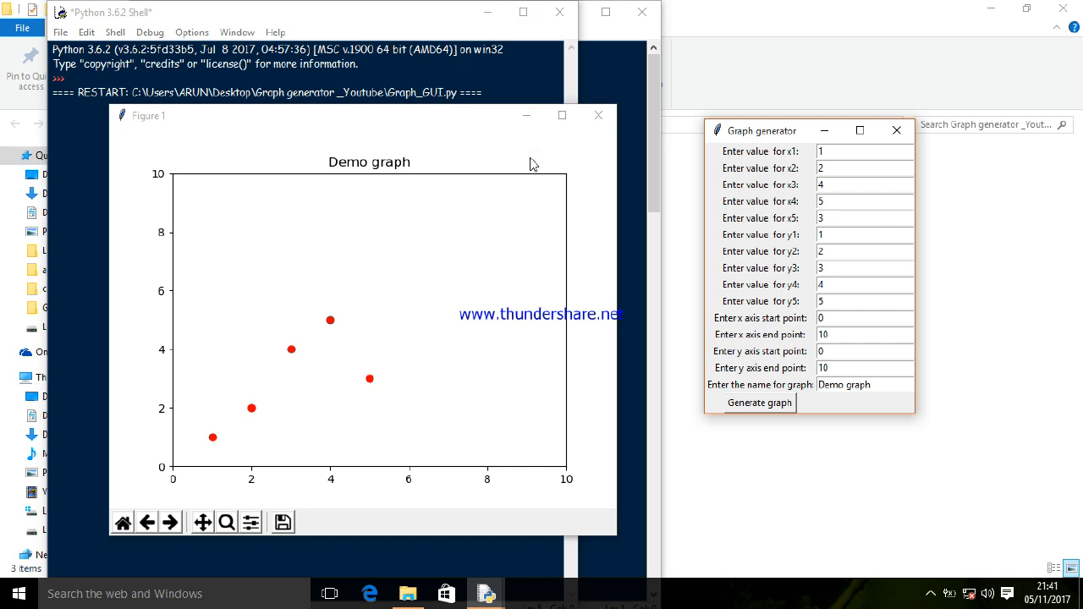
click(598, 116)
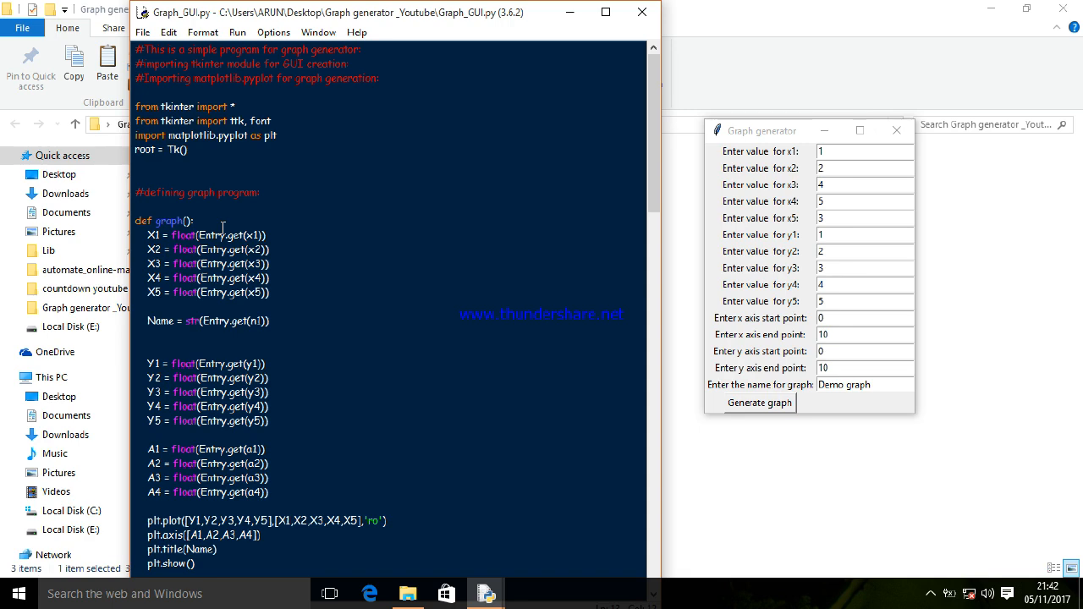
click(193, 221)
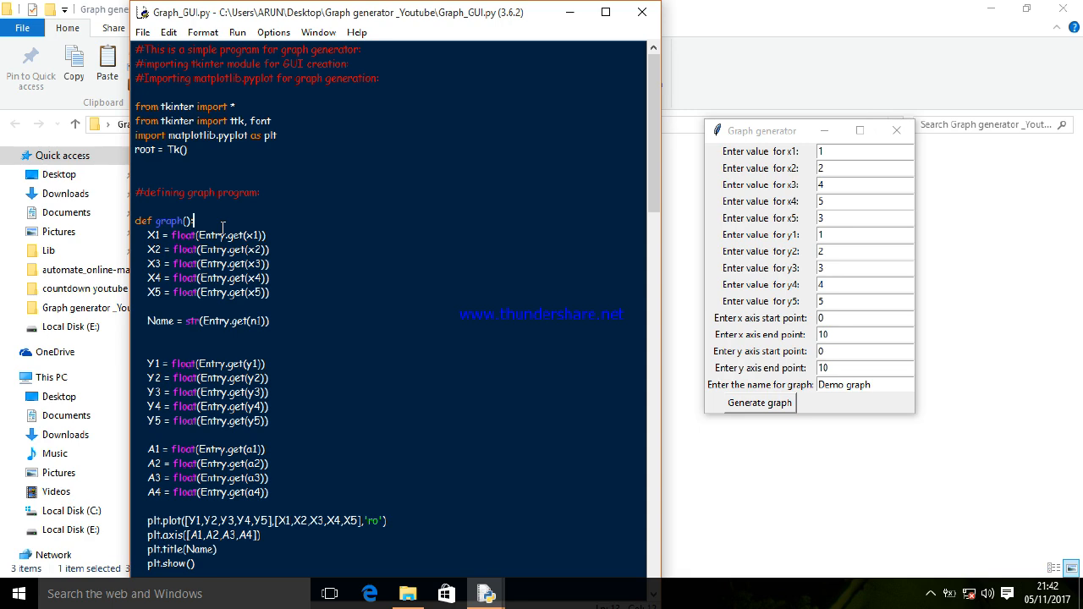
scroll(down, 3)
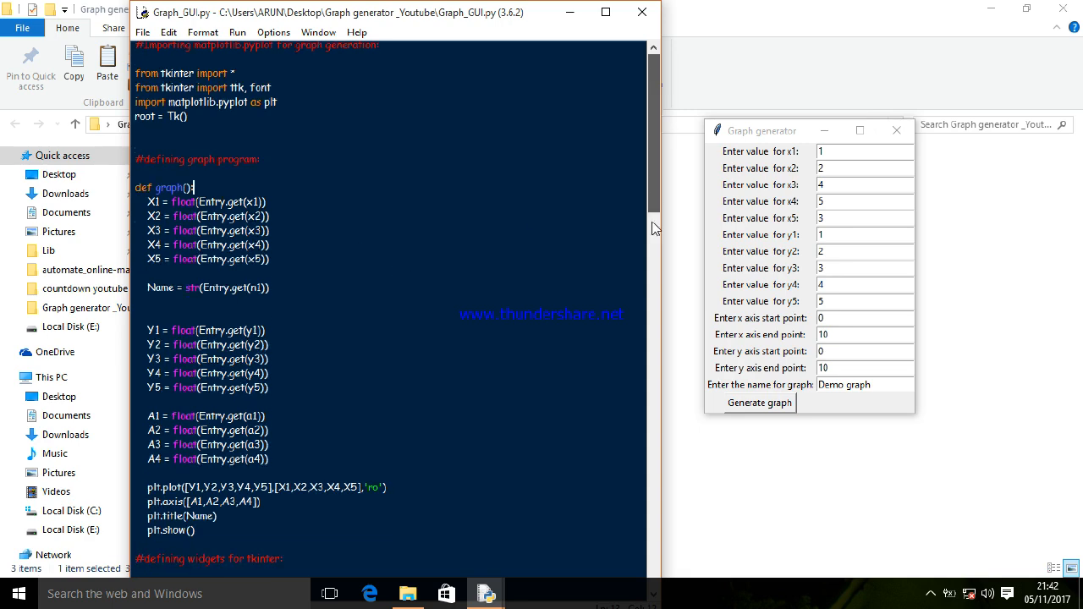
scroll(down, 3)
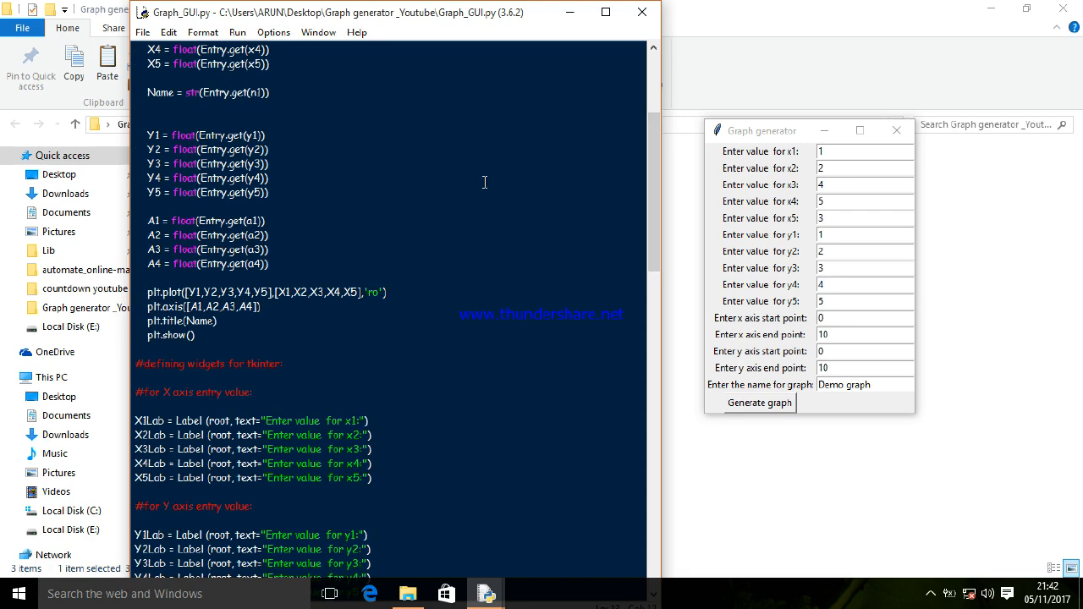
mouse_move(212, 96)
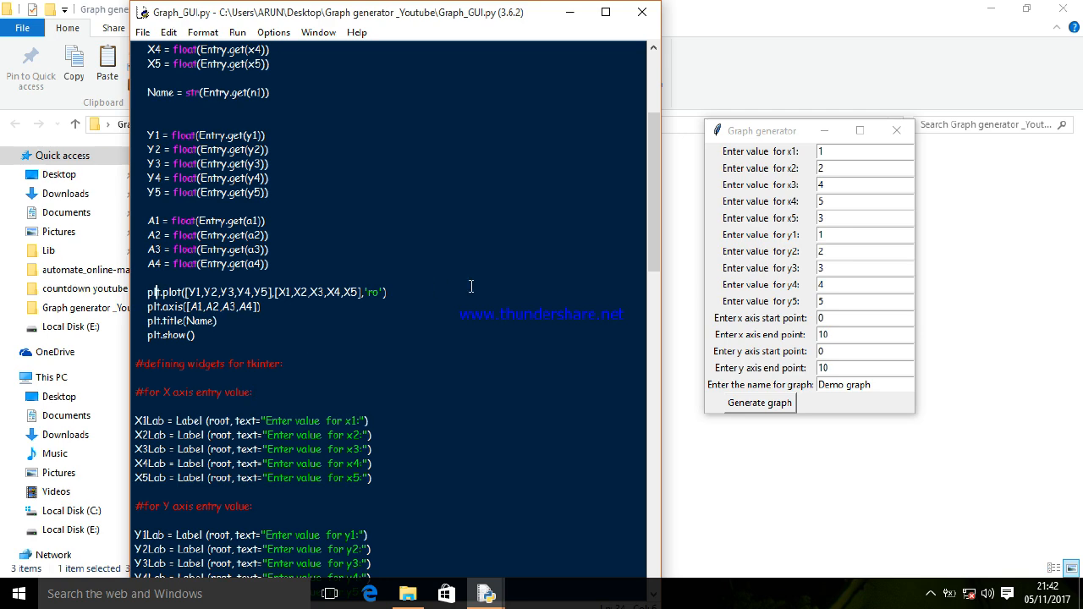
scroll(down, 3)
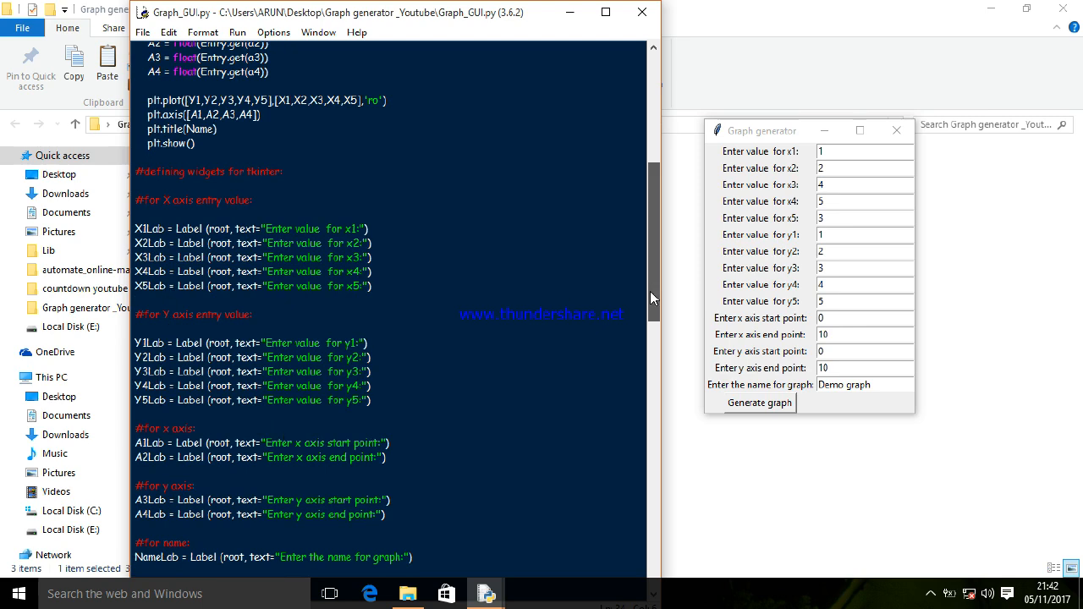
scroll(down, 3)
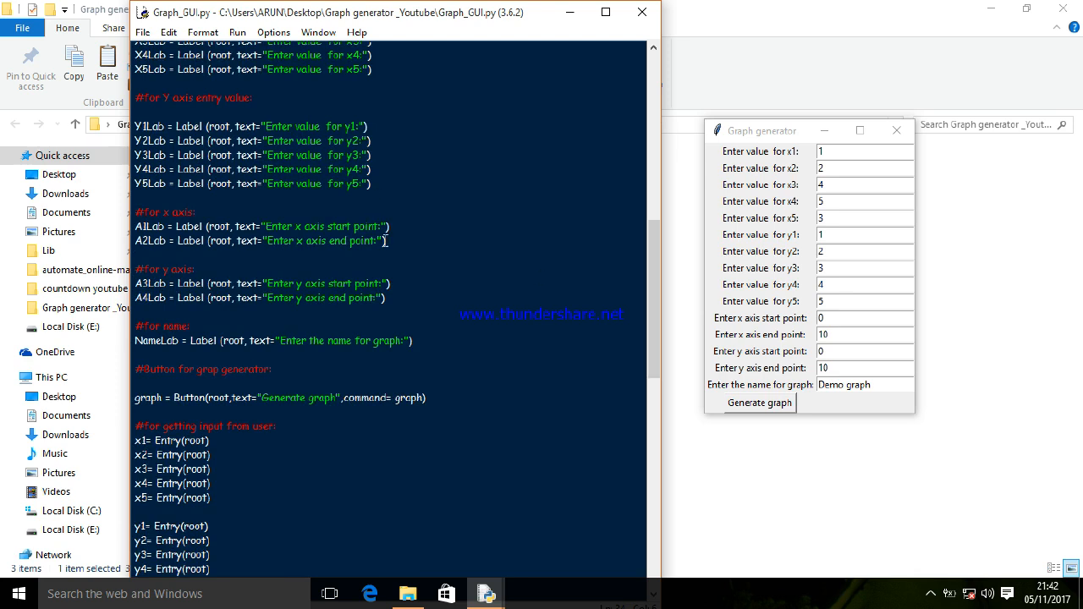
mouse_move(309, 301)
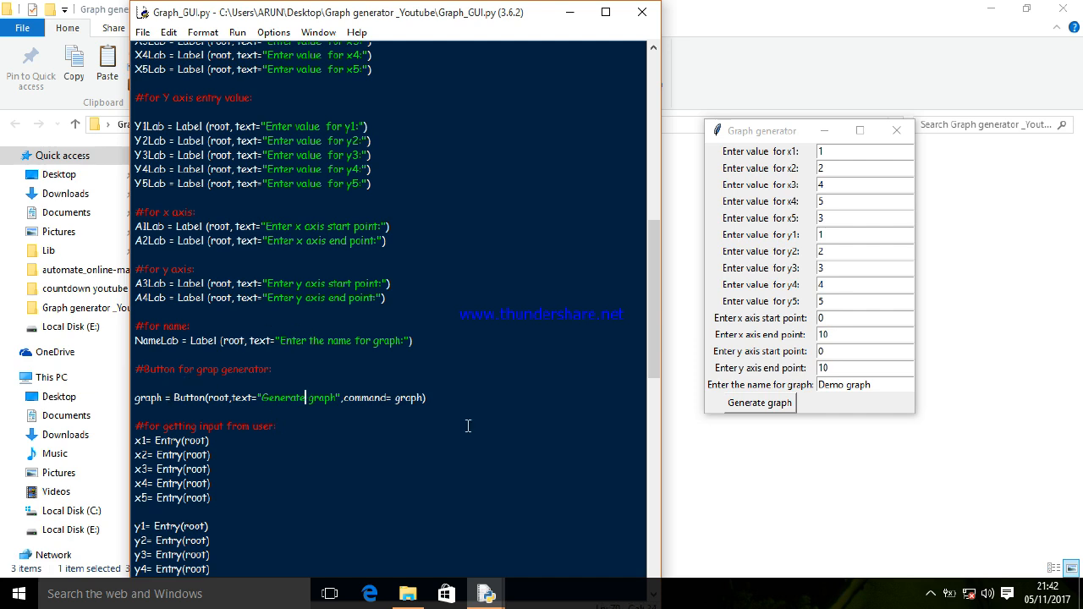
scroll(down, 3)
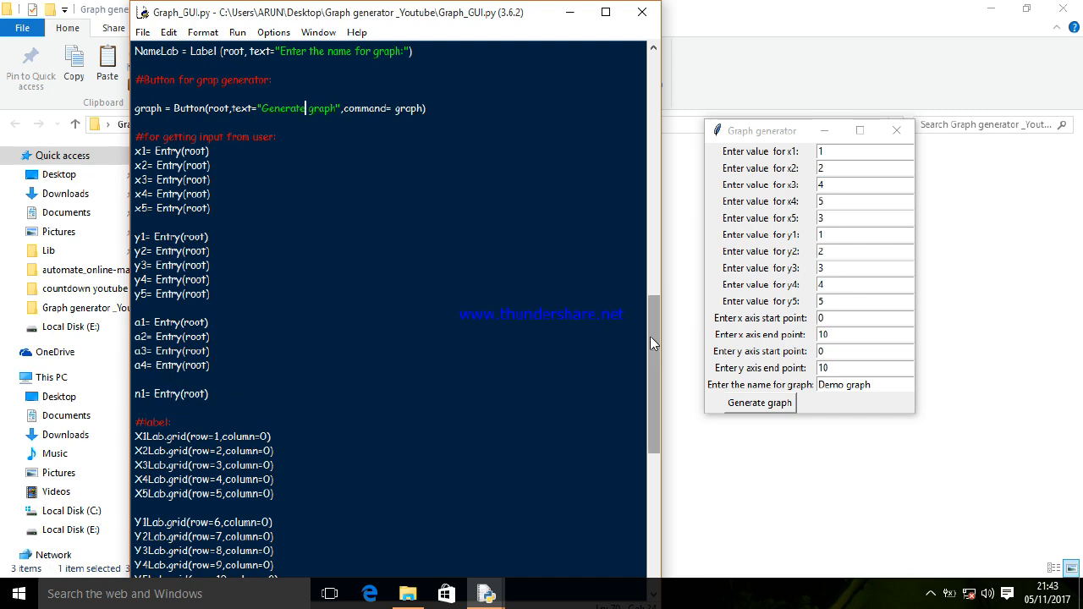
scroll(down, 3)
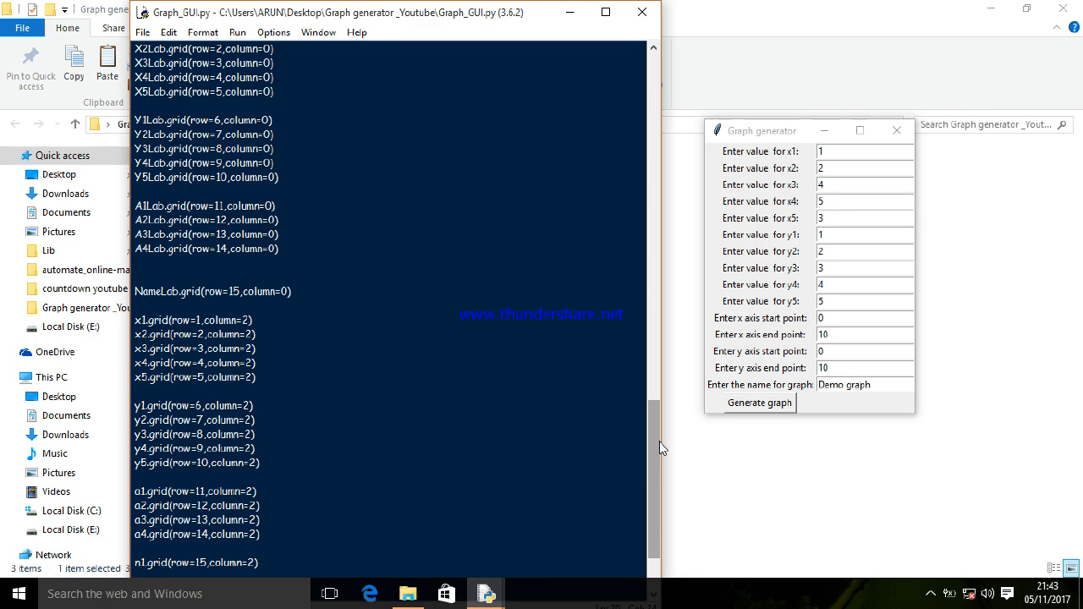
scroll(down, 3)
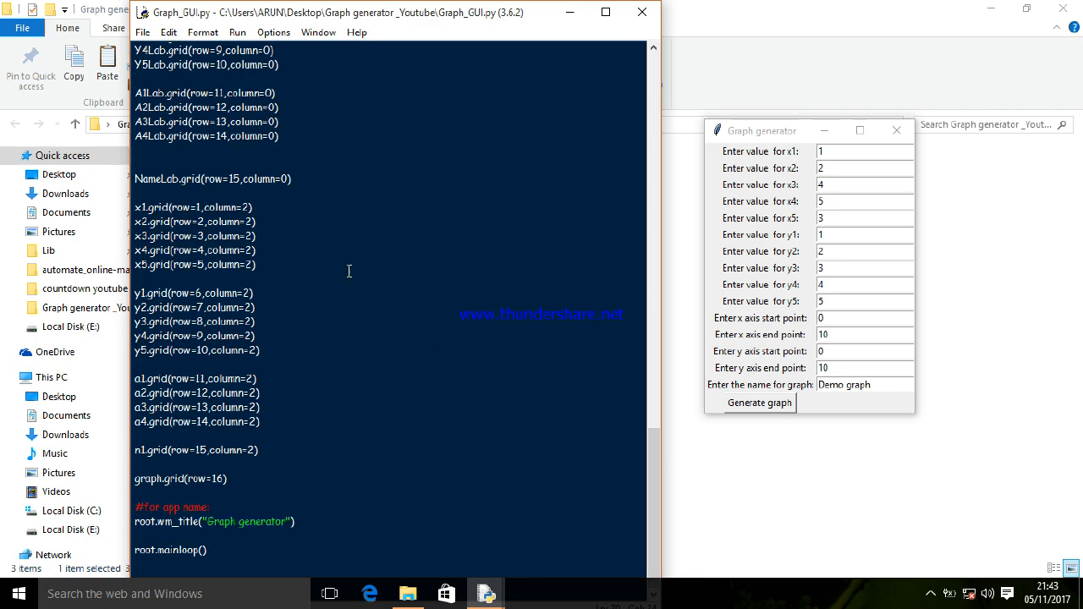
mouse_move(163, 293)
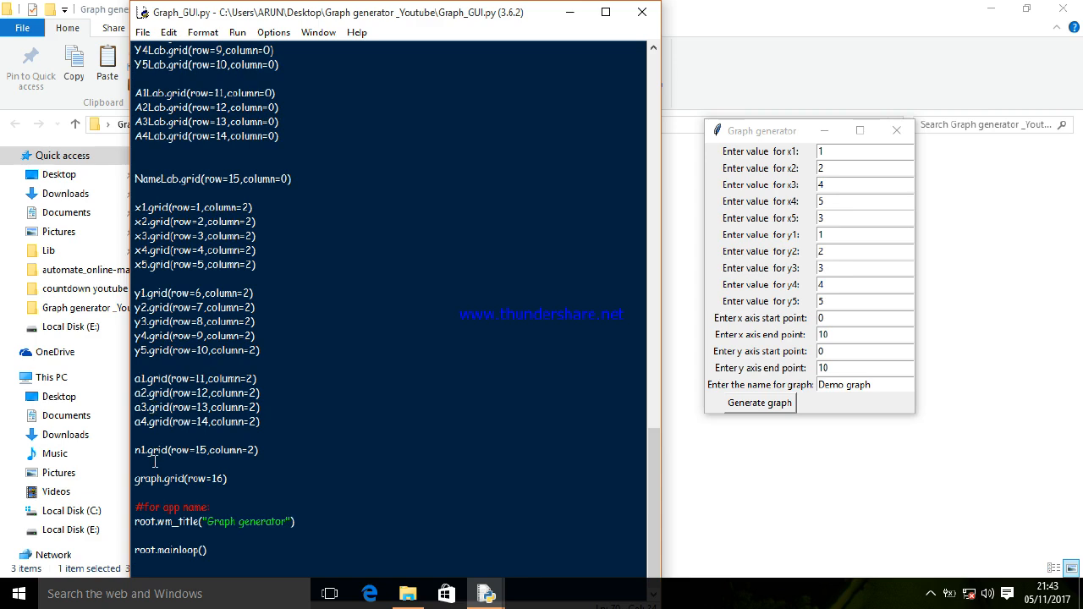
mouse_move(222, 496)
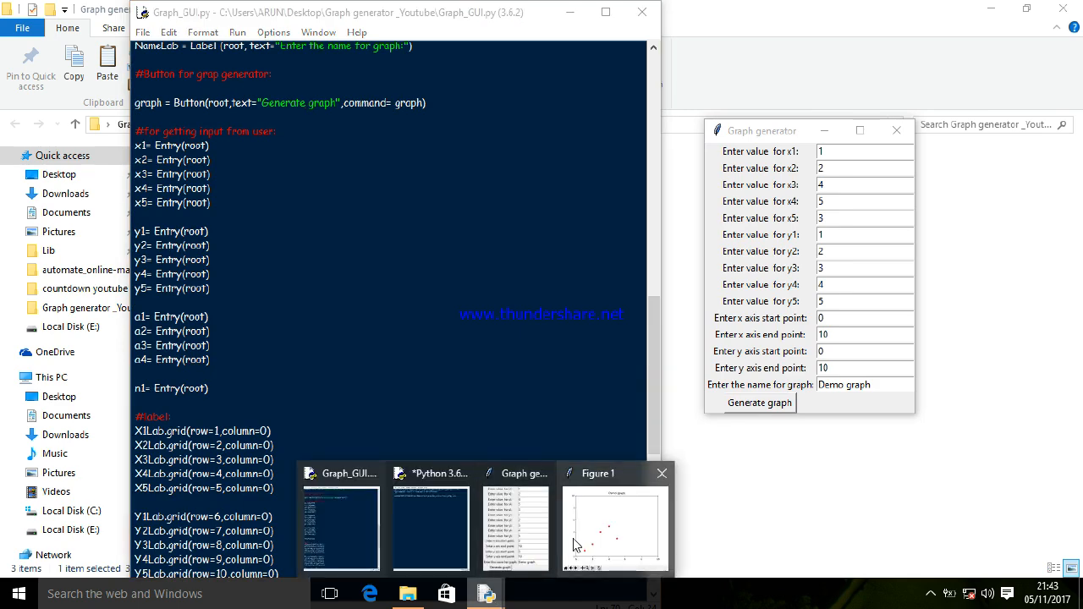
click(613, 525)
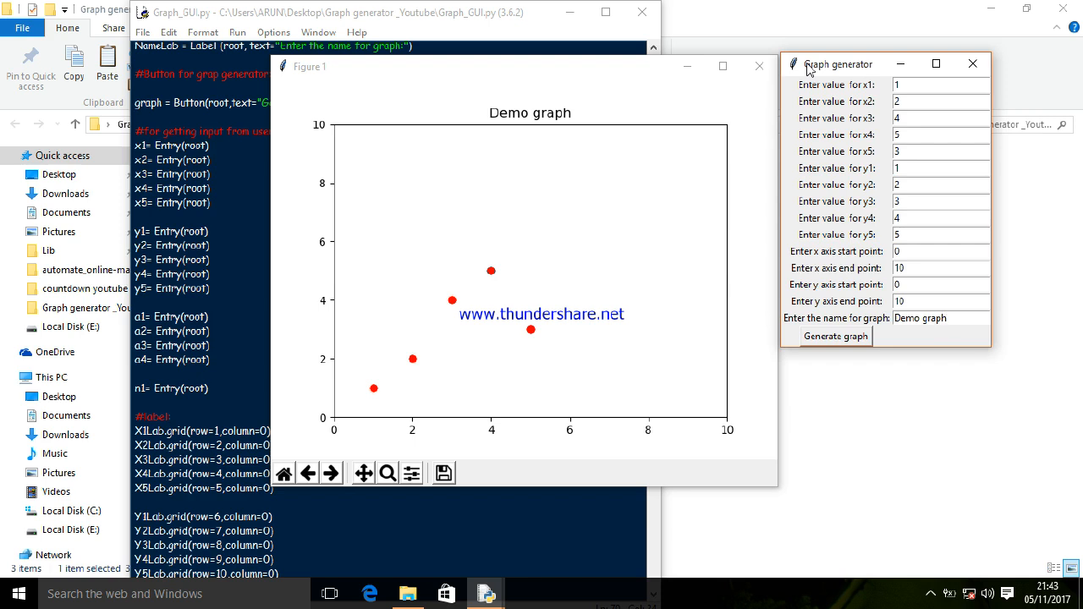
click(942, 317)
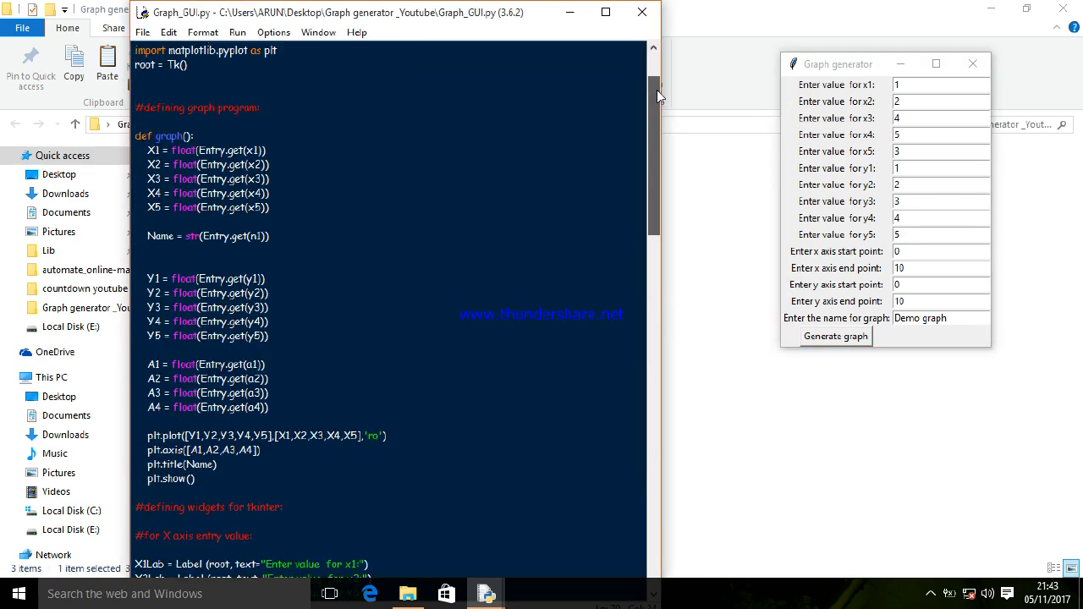
Review the code once more and close the Graph_GUI.py editor back to the project folder
scroll(down, 3)
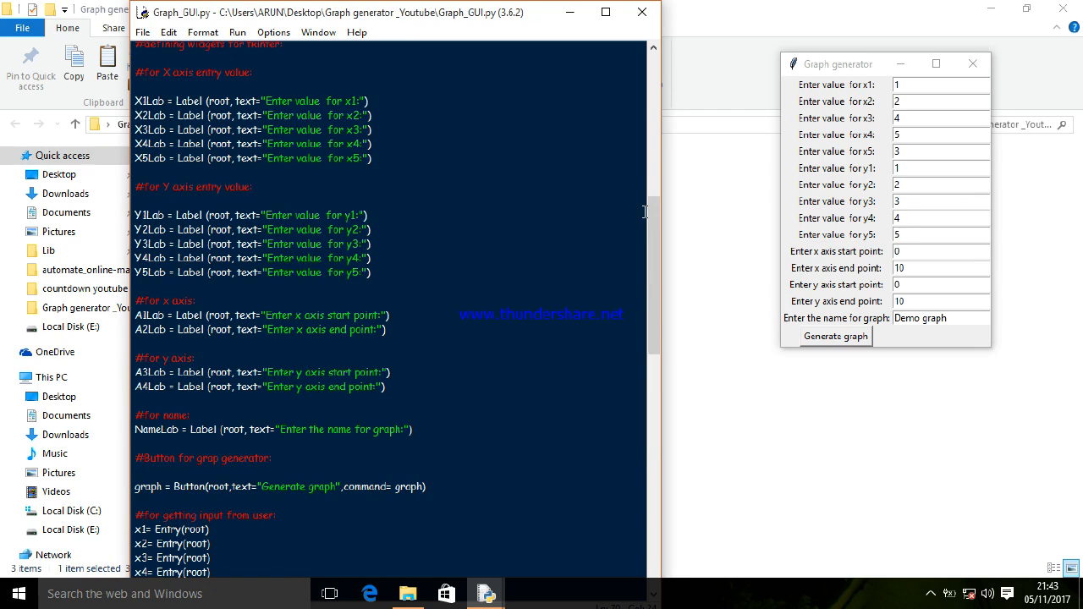
scroll(down, 3)
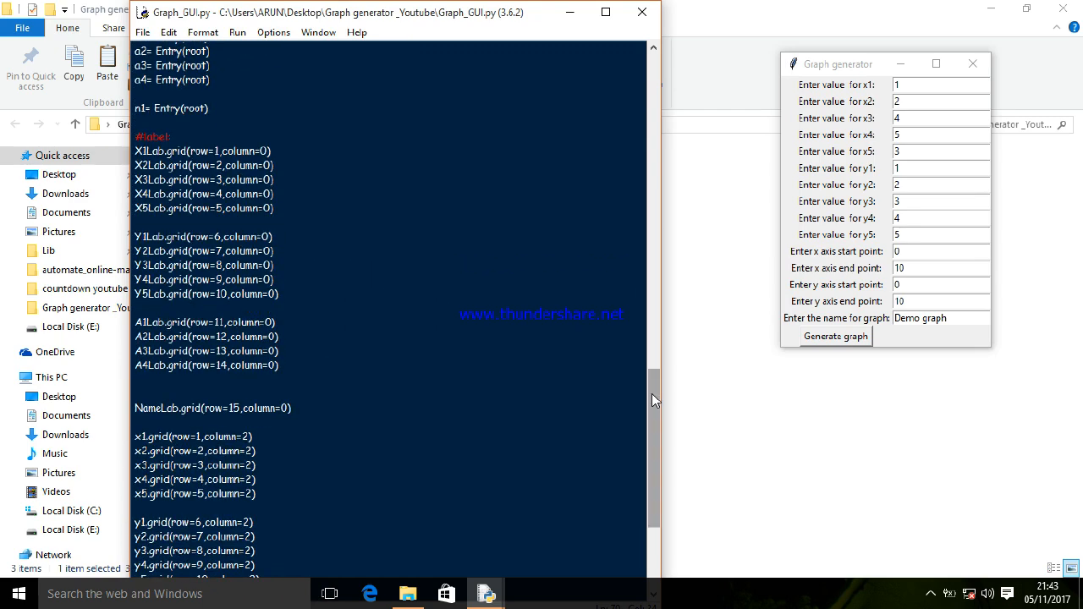
scroll(down, 3)
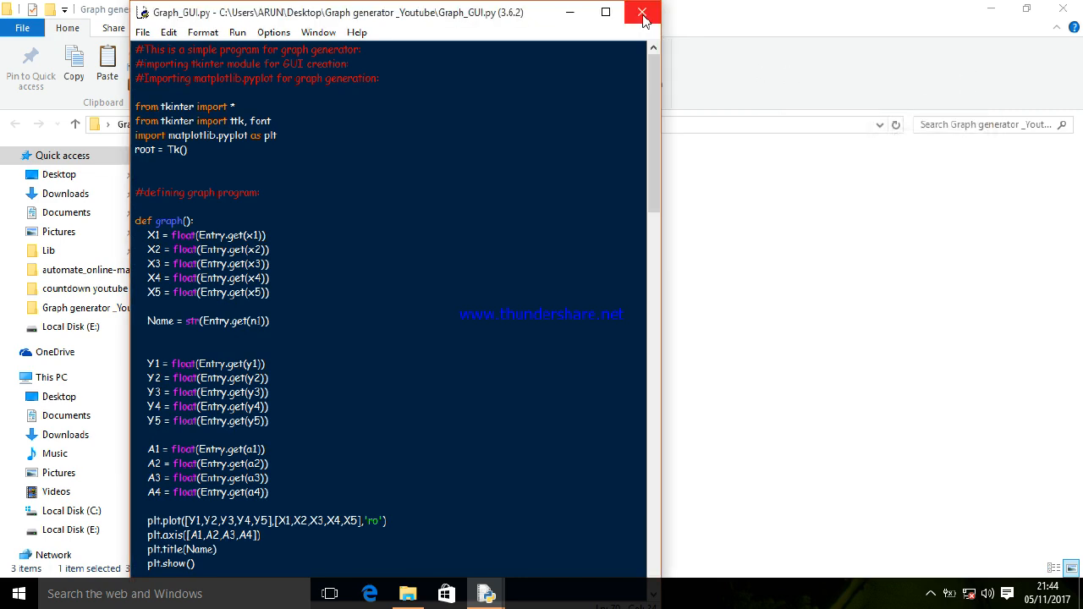
click(641, 11)
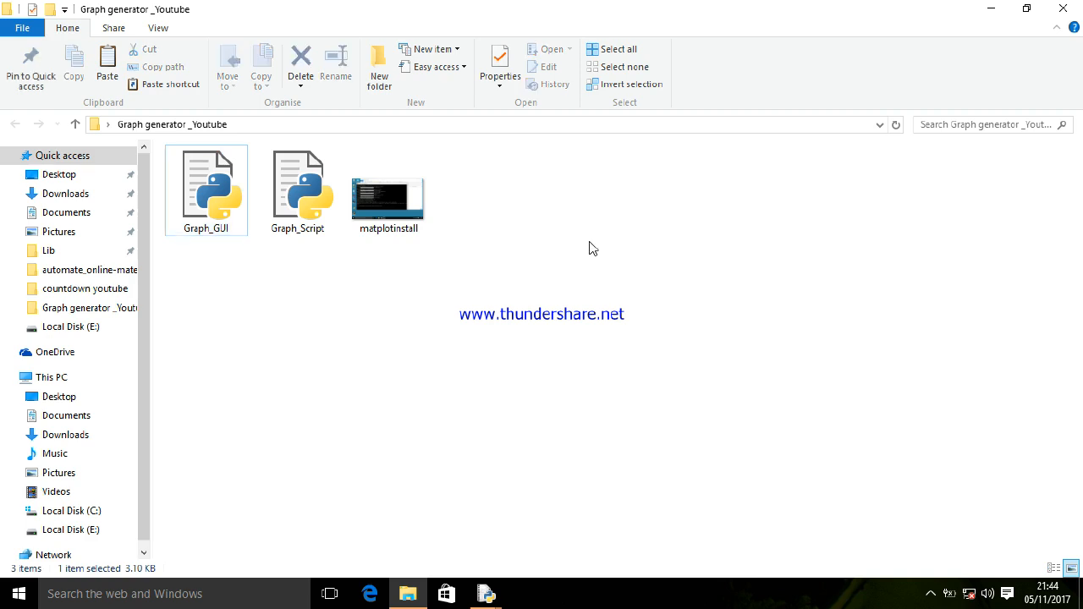